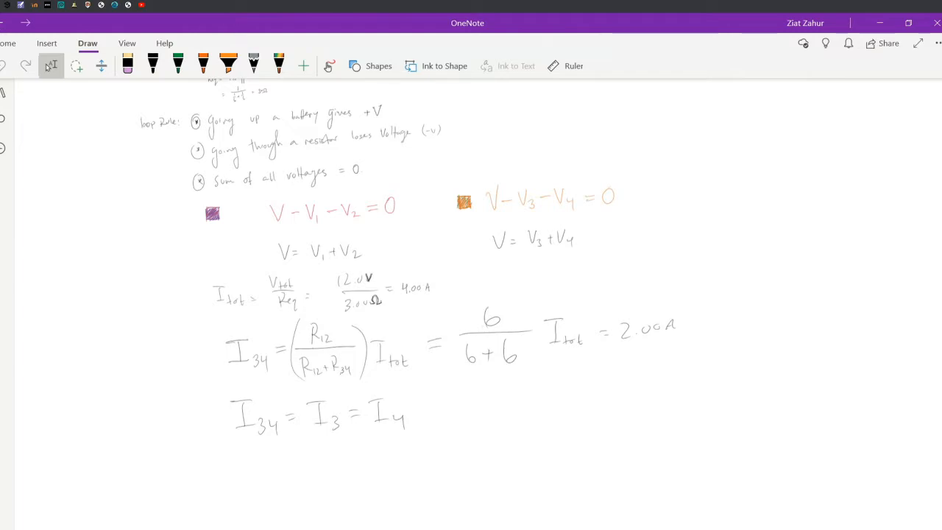
# - Handwrite I12 = I1 = I2 in black ink below the I34 = I3 = I4 line
pyautogui.scroll(-3)
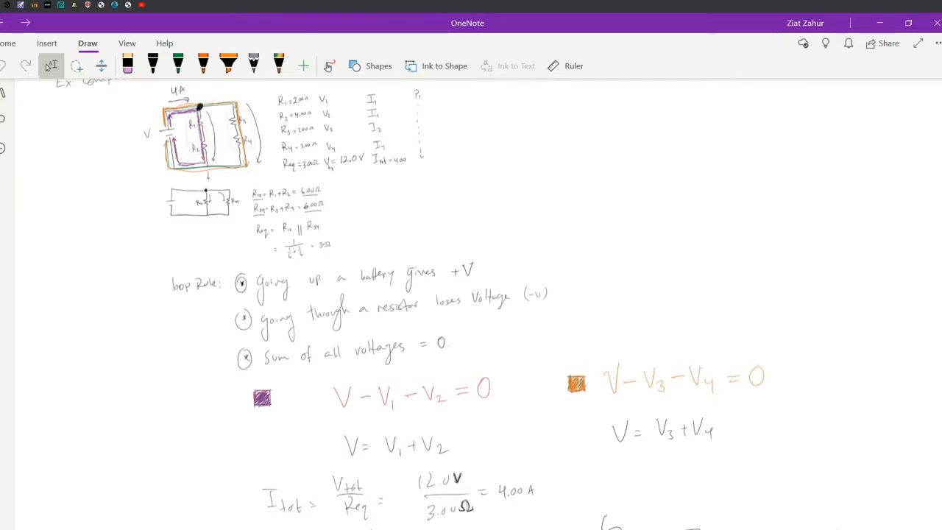
pyautogui.scroll(-3)
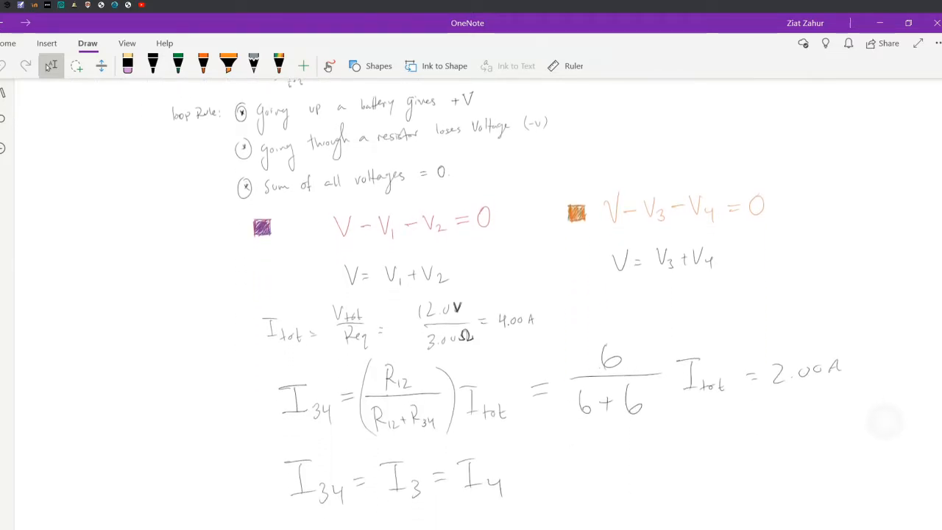
pyautogui.scroll(-3)
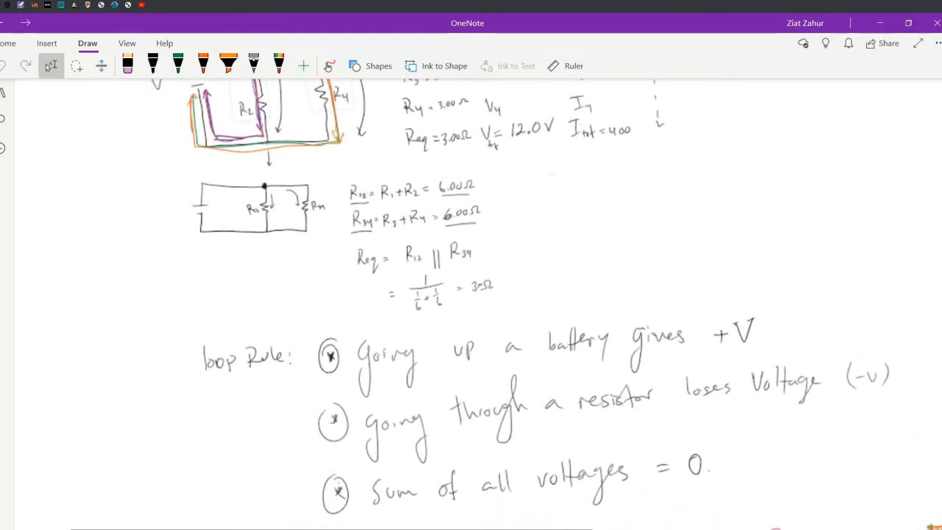
pyautogui.scroll(-3)
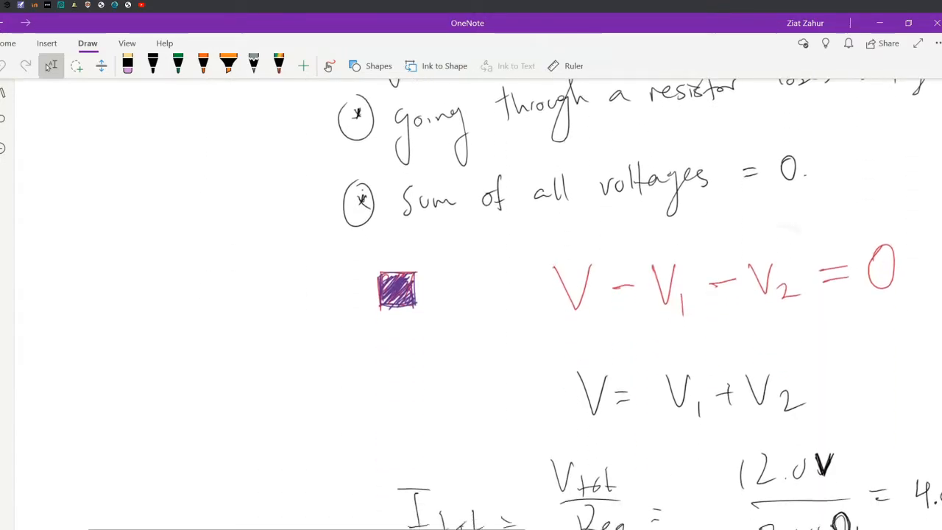
pyautogui.scroll(-3)
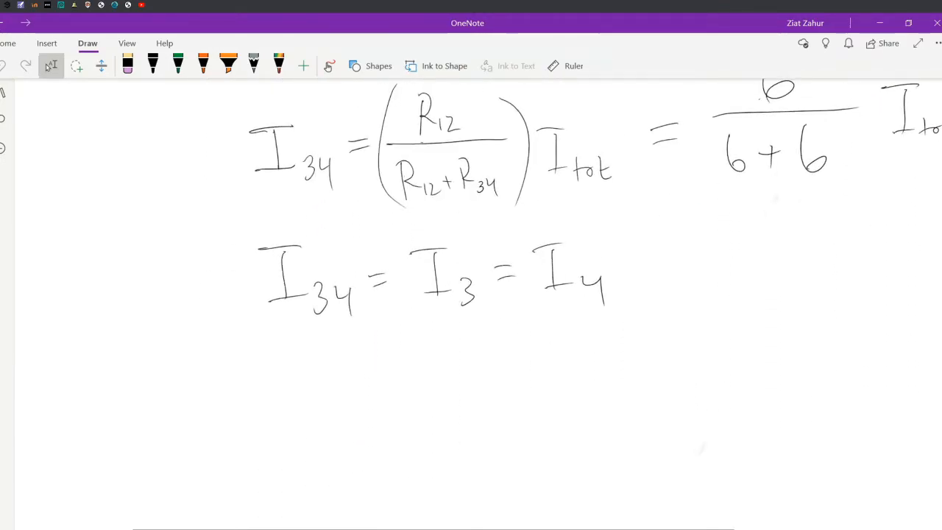
pyautogui.scroll(-3)
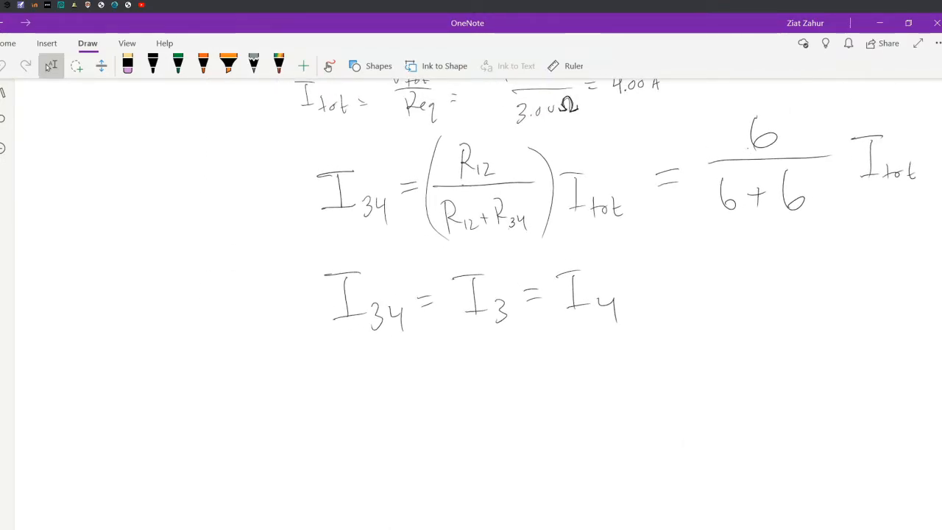
pyautogui.moveTo(349, 357); pyautogui.dragTo(371, 397)
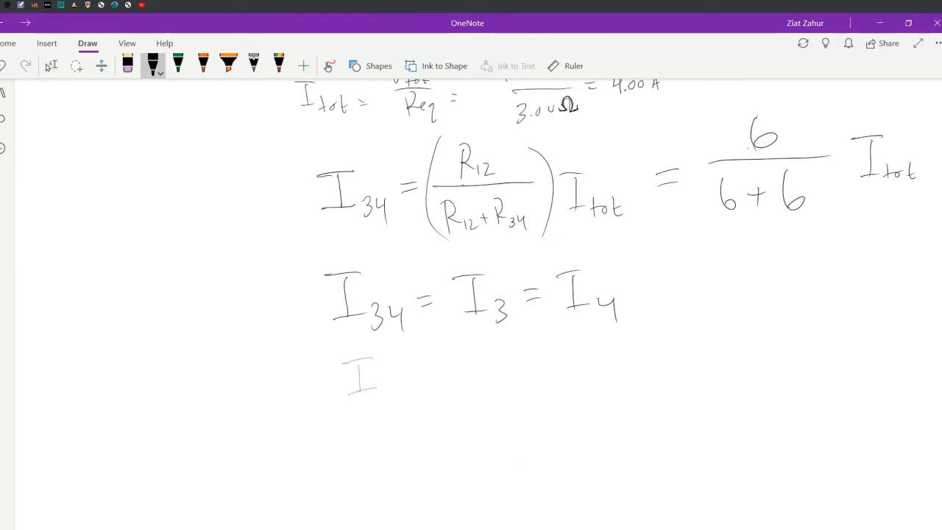
pyautogui.click(152, 65)
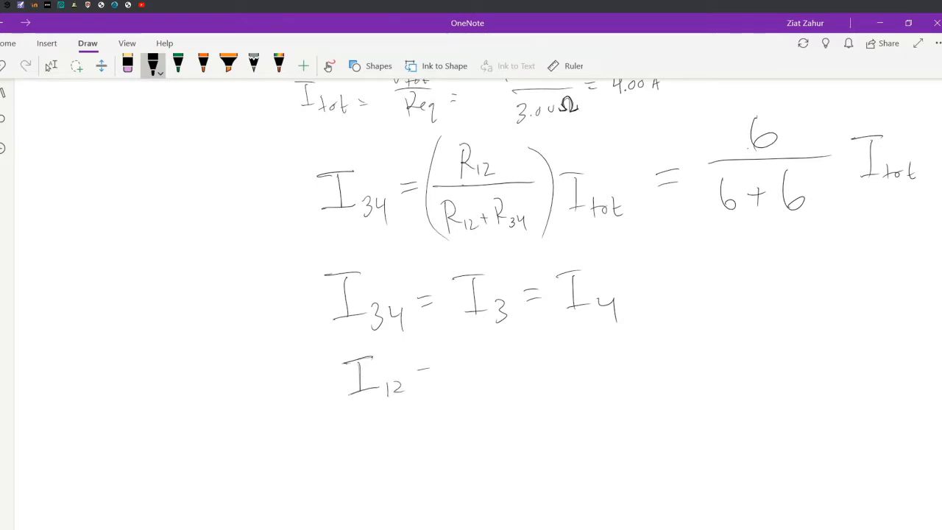
pyautogui.moveTo(423, 372); pyautogui.dragTo(490, 368)
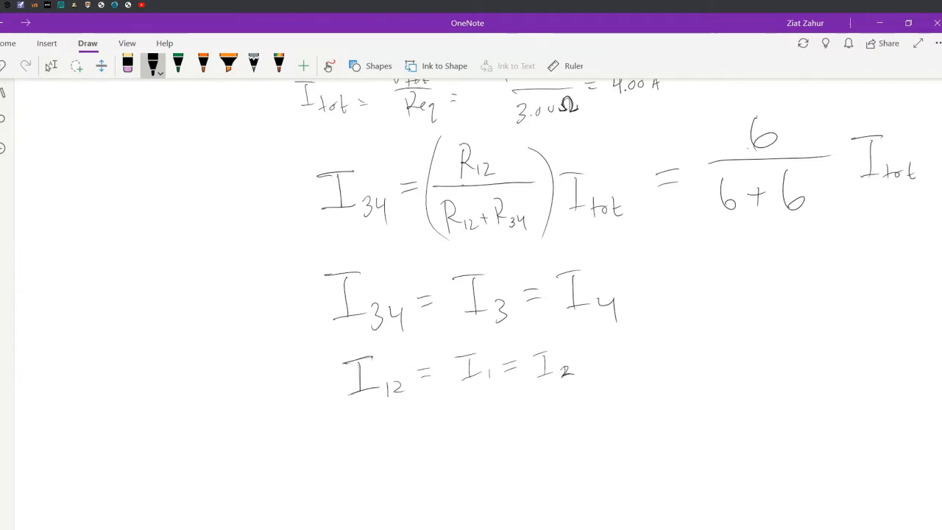
# - Add '= 2.00 A' to the I34 line and '= 2.00' to the I12 line
pyautogui.moveTo(637, 291); pyautogui.dragTo(684, 295)
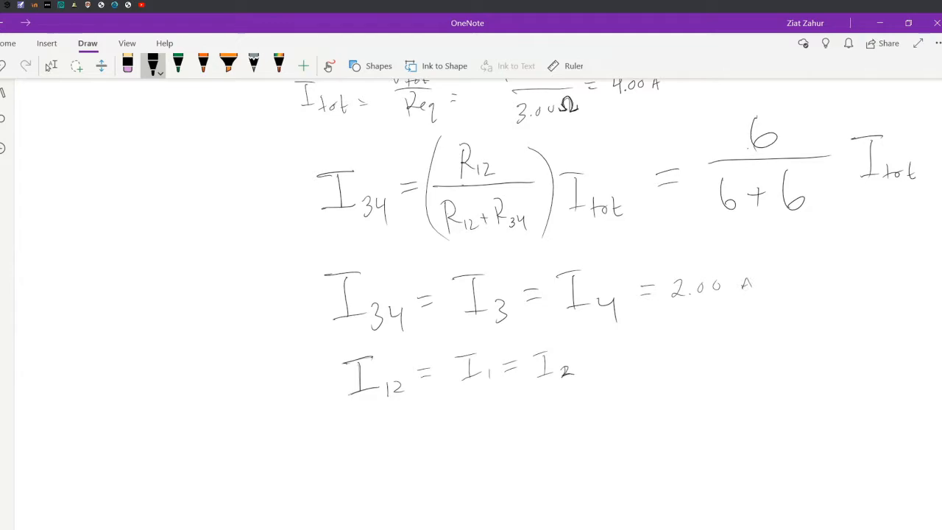
pyautogui.moveTo(588, 361); pyautogui.dragTo(655, 361)
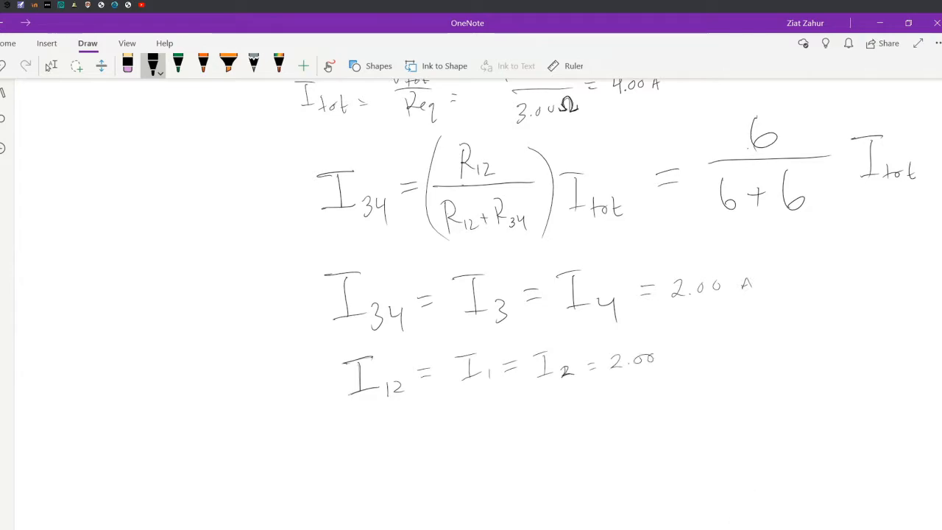
pyautogui.scroll(-3)
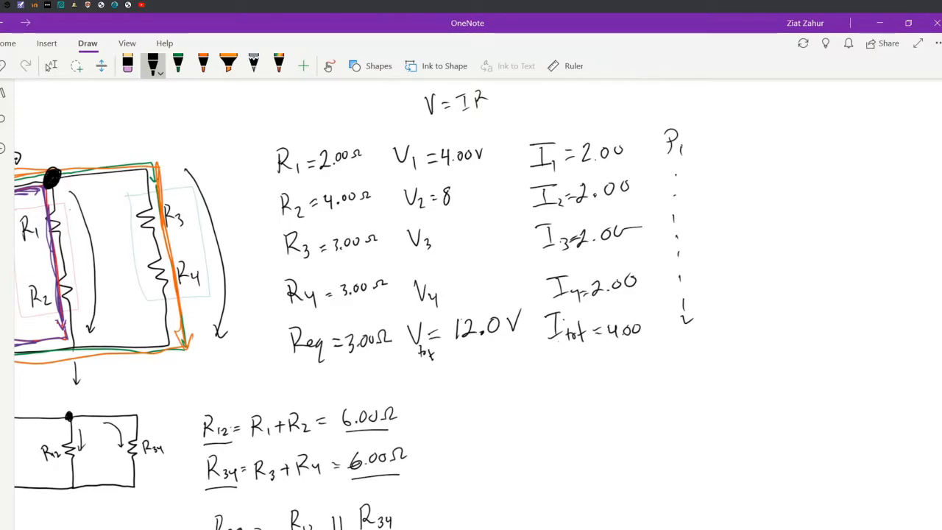
# - Complete the table with V2 = 8.00 V and V3 = V4 = 6.00 V, and label the battery 12 V
pyautogui.write('.00V')
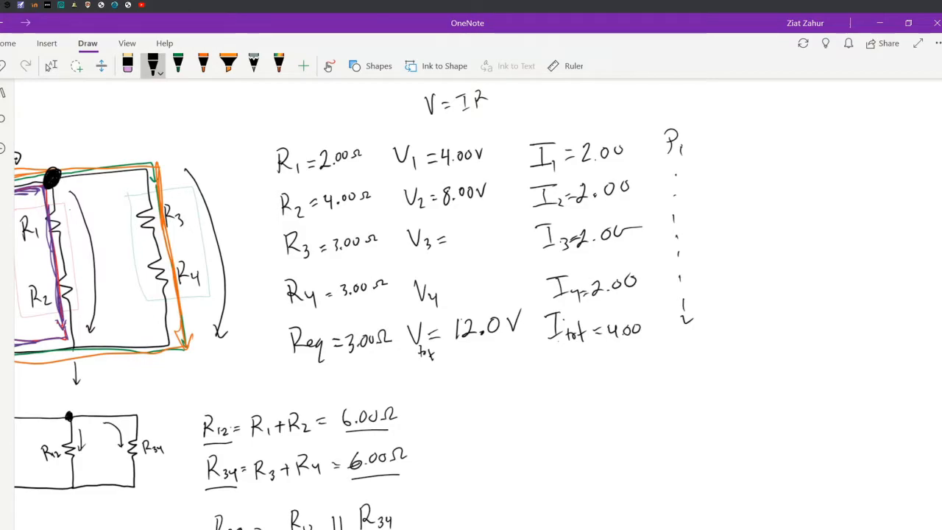
pyautogui.click(51, 66)
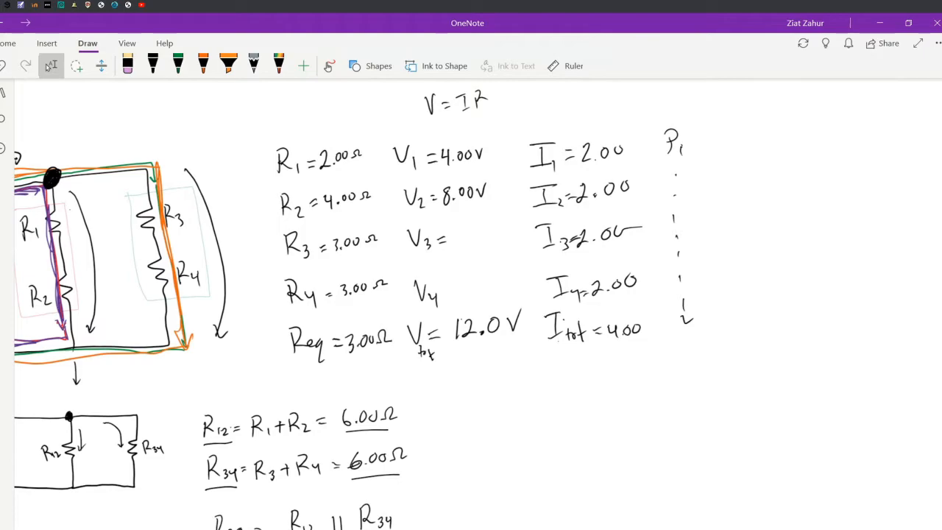
pyautogui.write('6.00v')
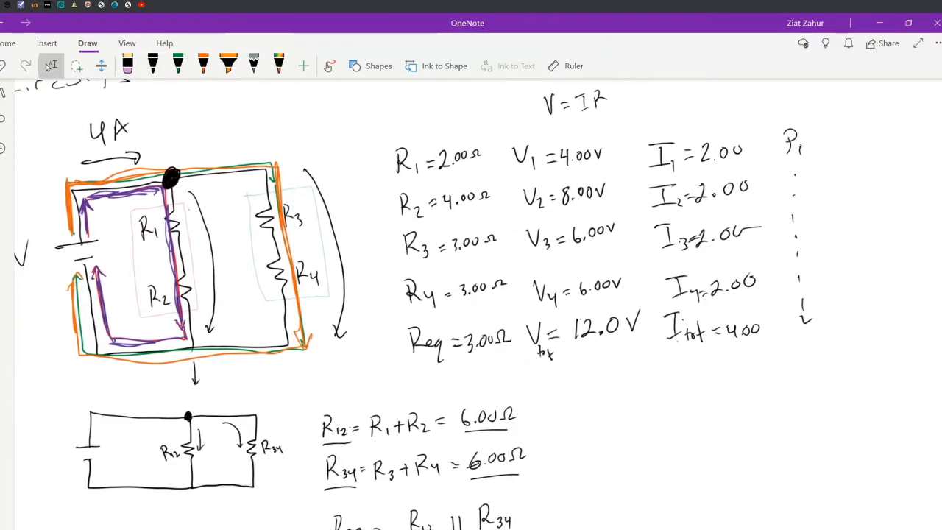
pyautogui.click(153, 65)
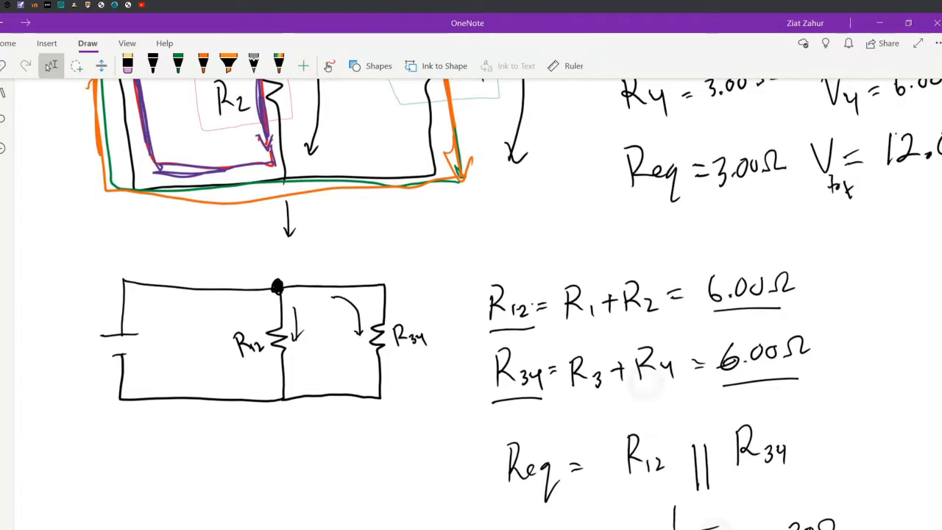
pyautogui.click(153, 65)
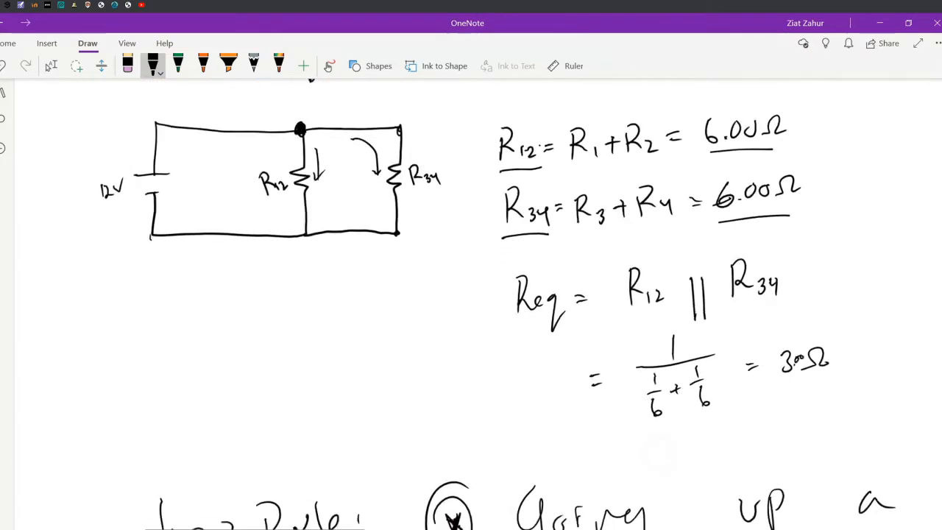
# - Draw a divider line under the I12 equation and handwrite U10 beneath it
pyautogui.scroll(-3)
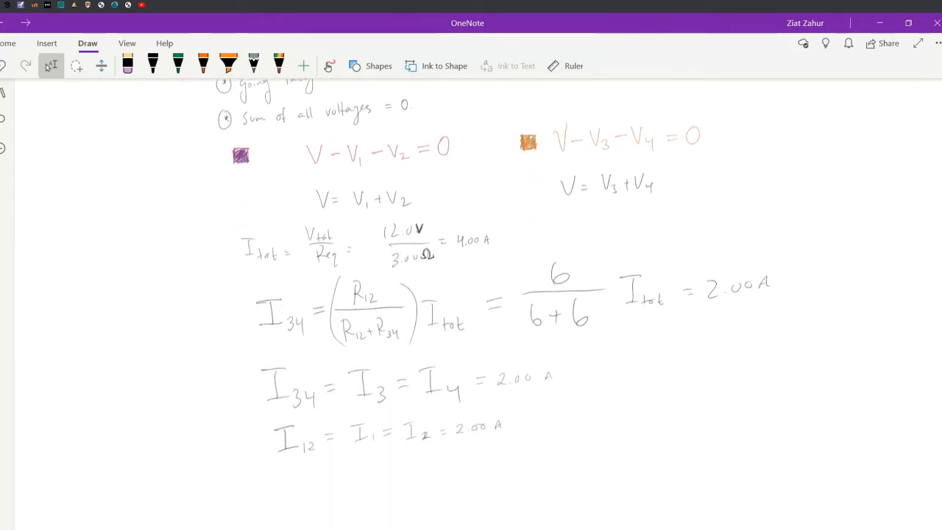
pyautogui.scroll(-3)
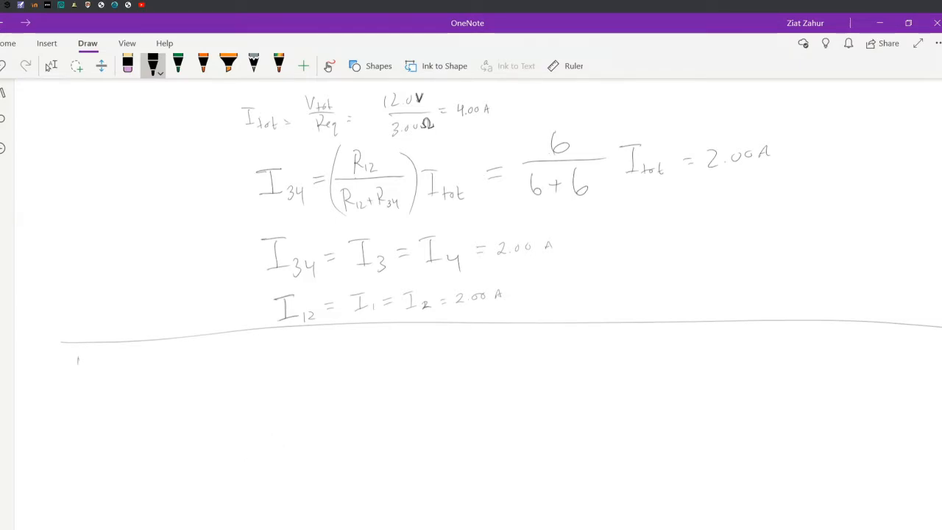
pyautogui.moveTo(73, 368); pyautogui.dragTo(118, 375)
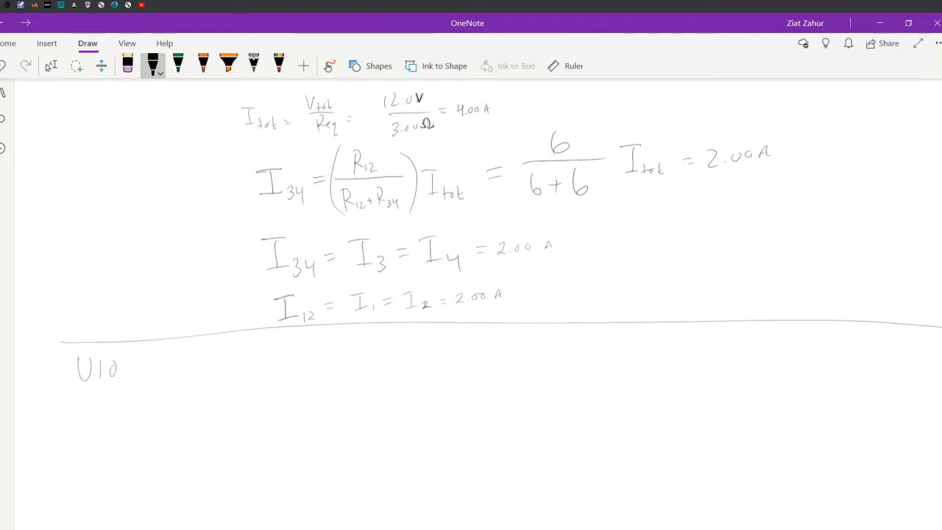
pyautogui.moveTo(139, 368); pyautogui.dragTo(217, 367)
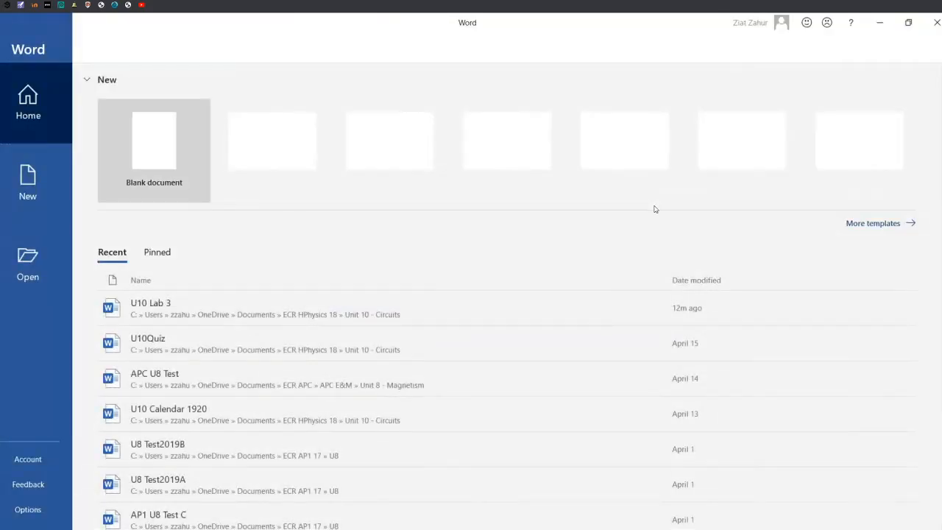
# - Open 'U10 Lab 3: Combination Circuit' from Word's Recent list
pyautogui.click(153, 140)
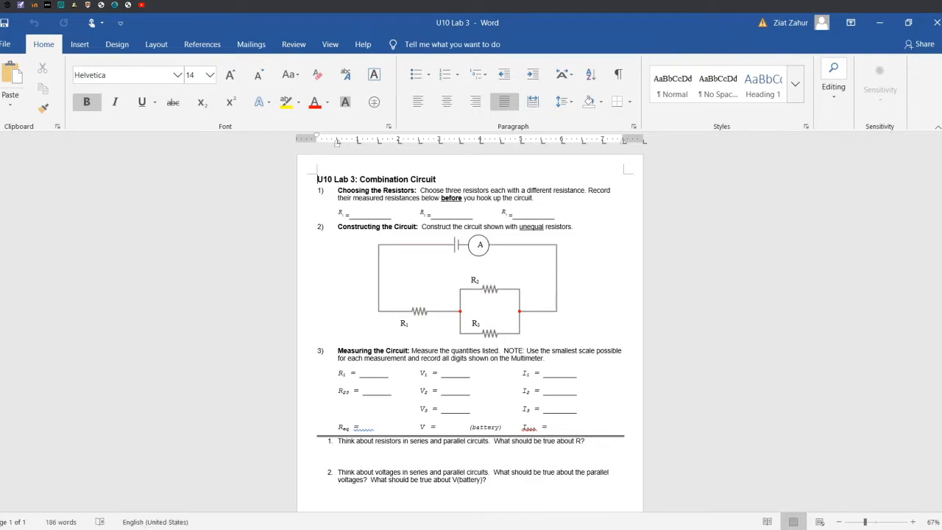
pyautogui.moveTo(450, 254)
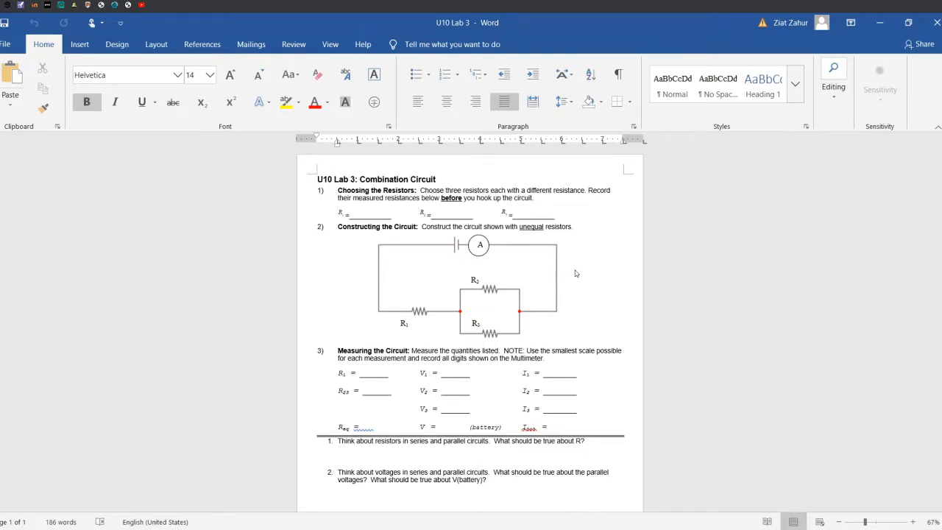
pyautogui.moveTo(574, 239)
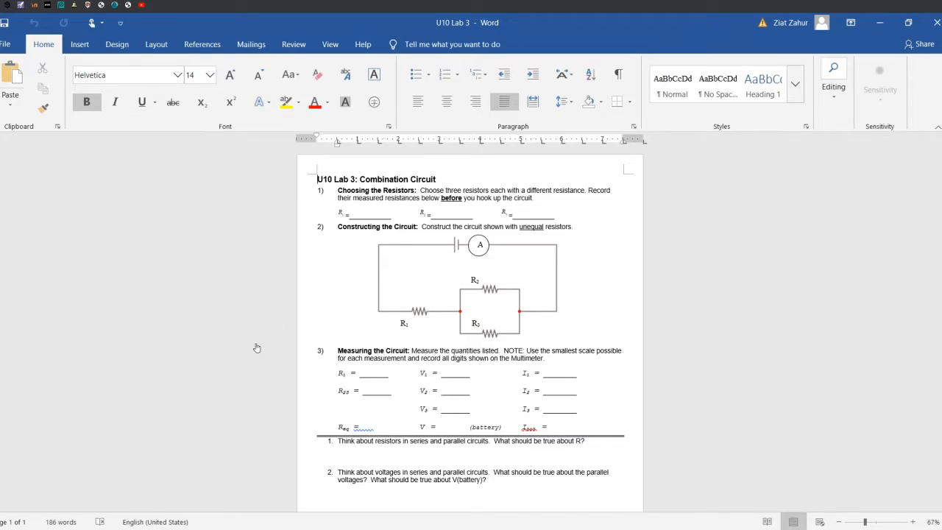
pyautogui.moveTo(183, 499)
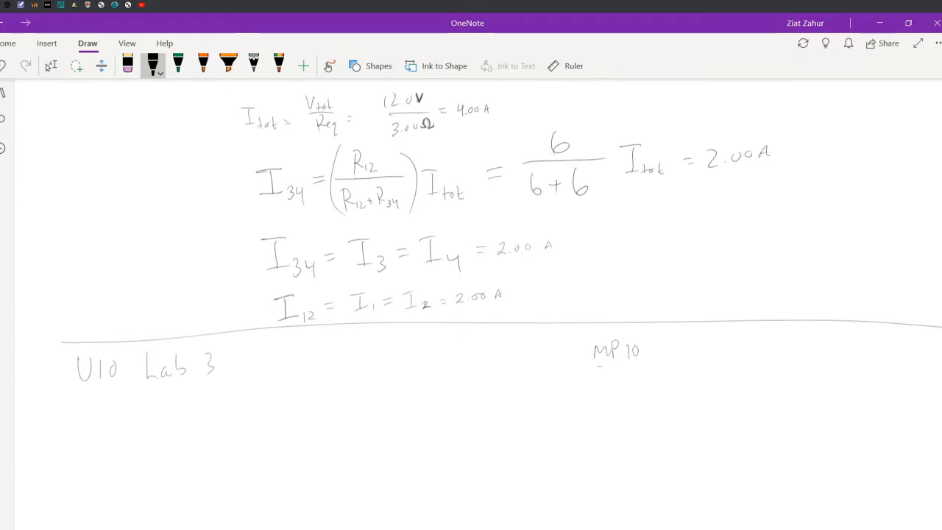
# - Extend the heading to 'U10 Lab 3' and underline the MP10 label beside it
pyautogui.moveTo(600, 362); pyautogui.dragTo(644, 361)
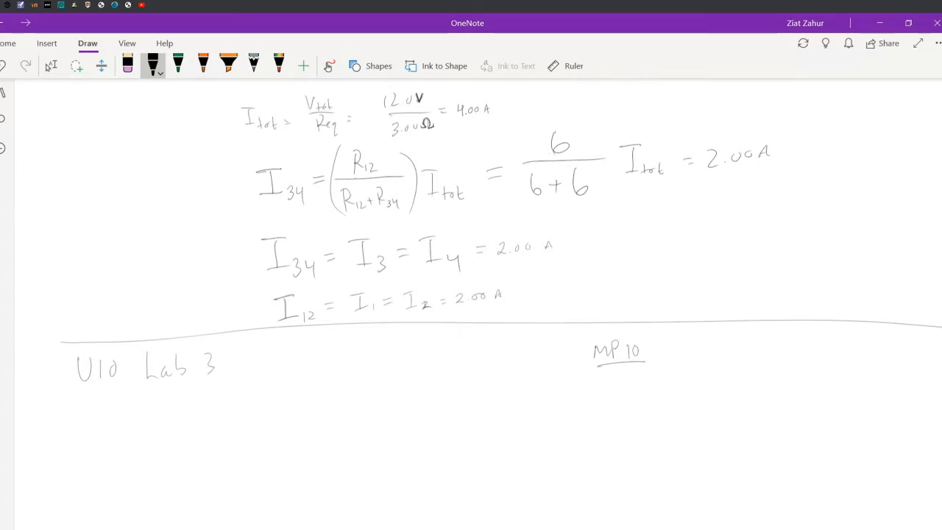
pyautogui.moveTo(386, 217)
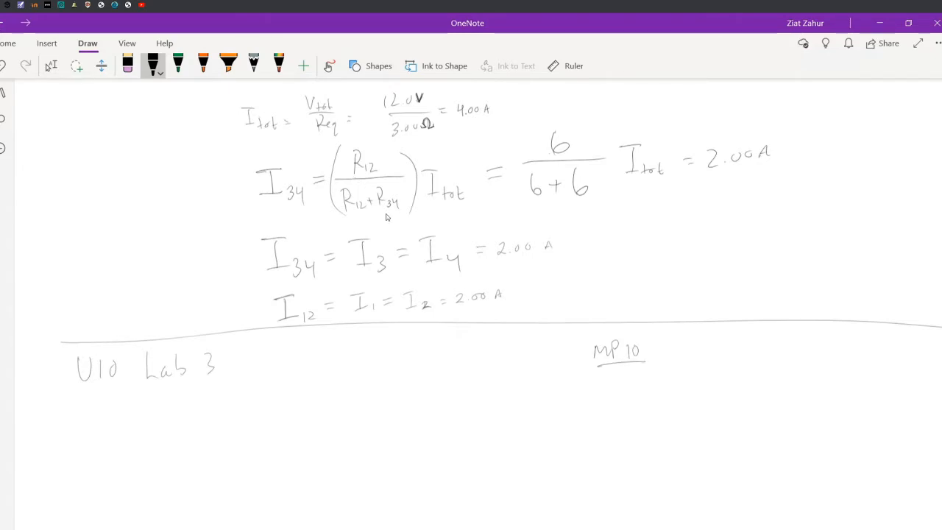
pyautogui.moveTo(401, 213)
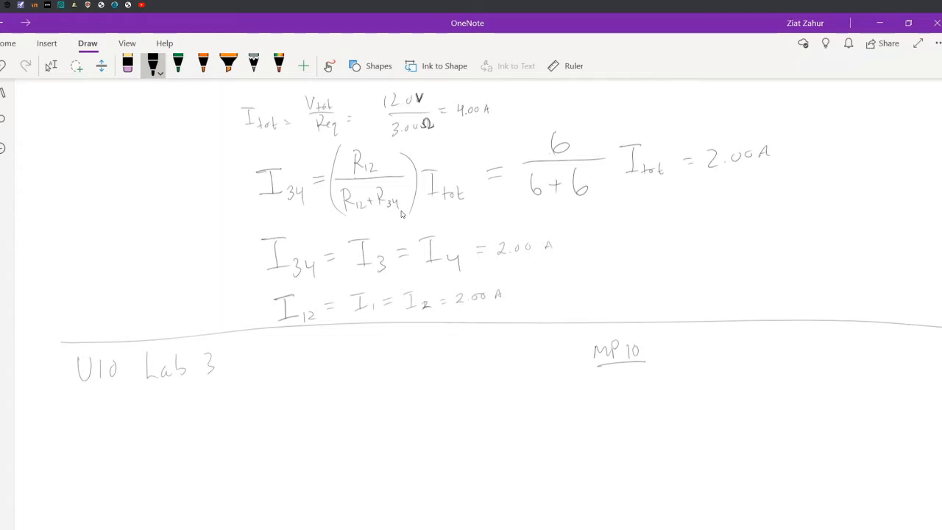
pyautogui.moveTo(389, 231)
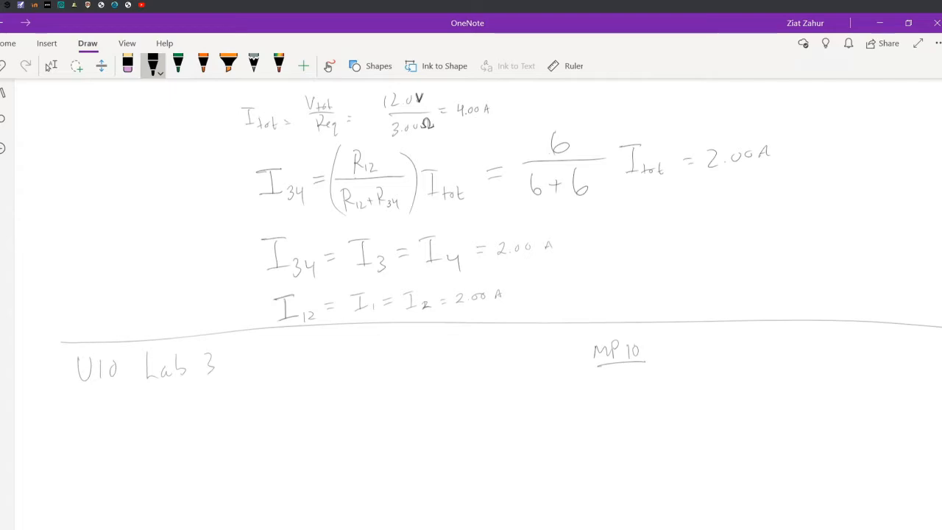
pyautogui.moveTo(189, 519)
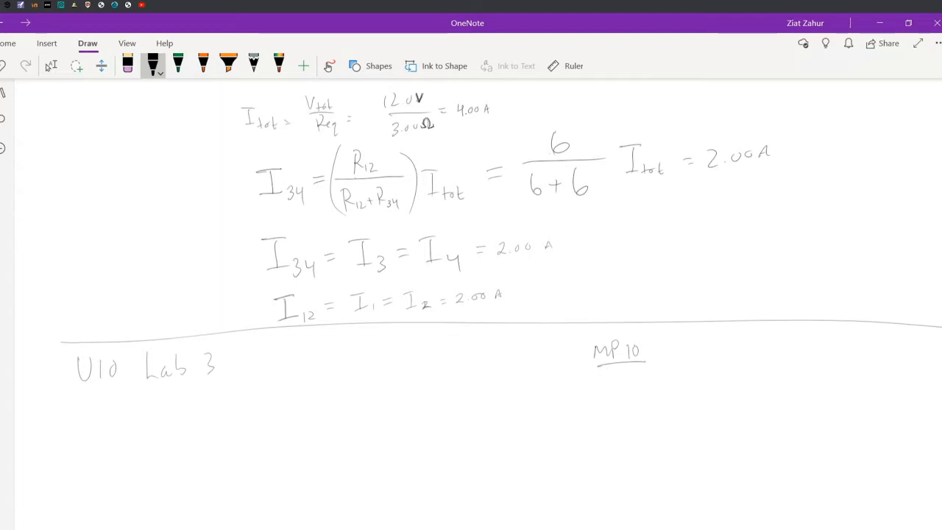
# - Hand-draw the battery with labelled terminals, its wires, and the two parallel resistors
pyautogui.moveTo(644, 400); pyautogui.dragTo(687, 398)
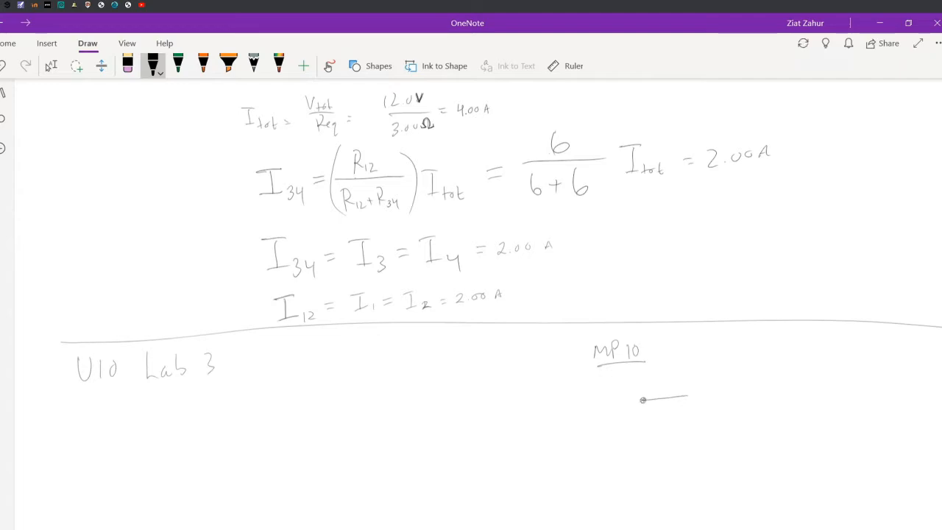
pyautogui.moveTo(649, 446); pyautogui.dragTo(649, 465)
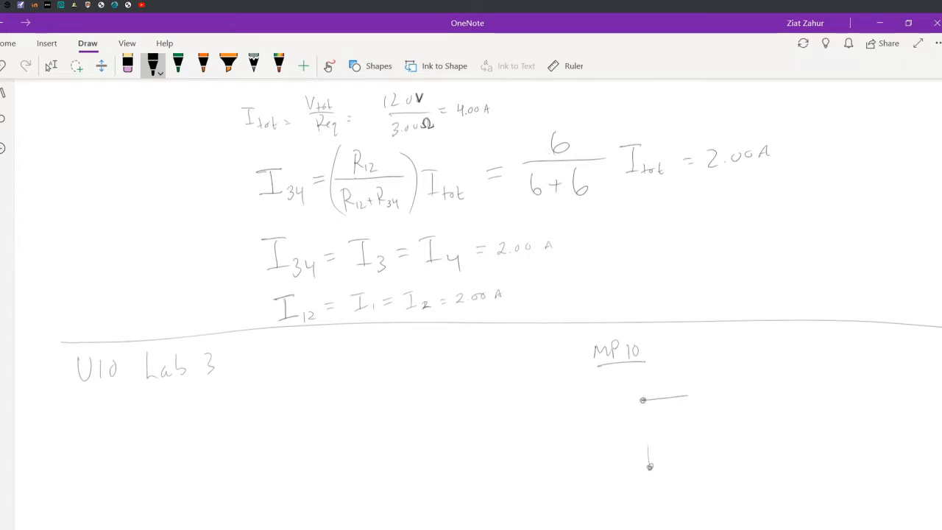
pyautogui.moveTo(642, 401); pyautogui.dragTo(643, 448)
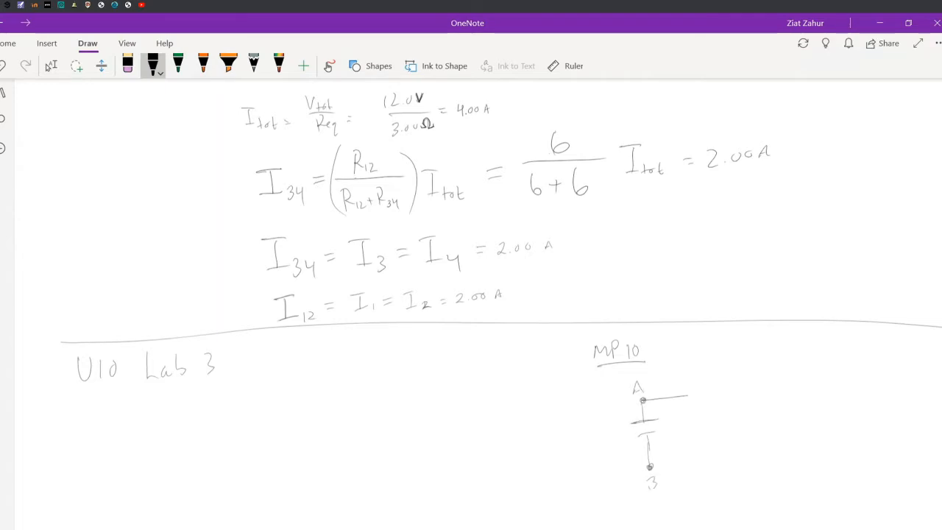
pyautogui.moveTo(629, 423); pyautogui.dragTo(661, 421)
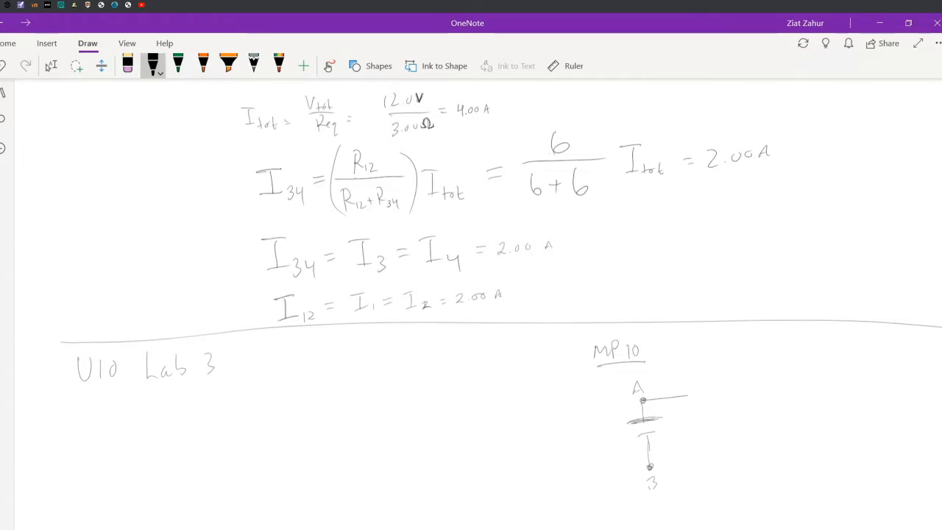
pyautogui.moveTo(651, 467); pyautogui.dragTo(694, 465)
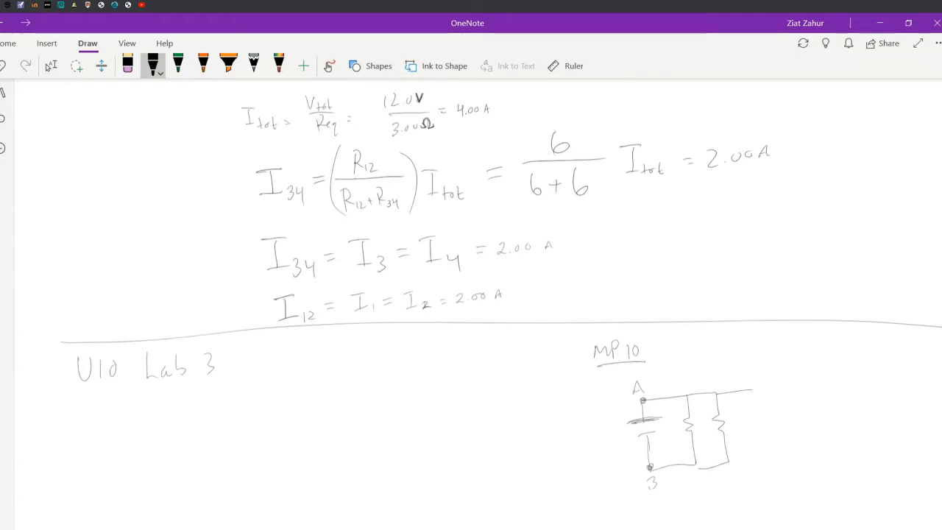
pyautogui.moveTo(736, 401); pyautogui.dragTo(777, 360)
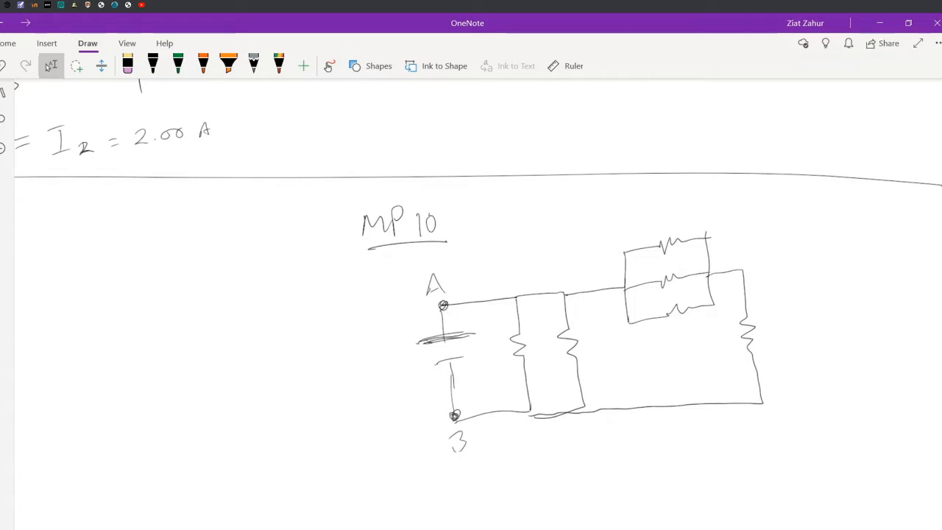
# - Box the three parallel resistors in green, label them 'Parallel', and begin the simplified circuit below
pyautogui.click(177, 65)
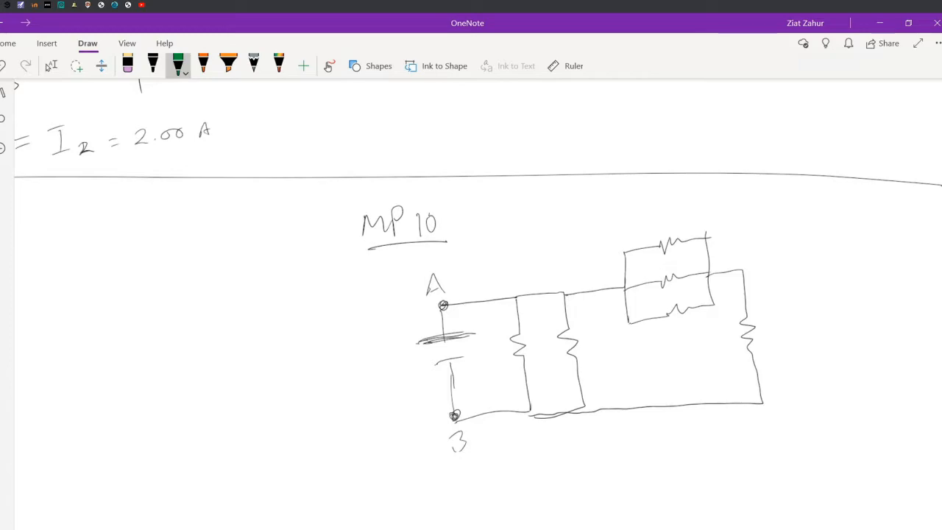
pyautogui.moveTo(607, 239); pyautogui.dragTo(624, 340)
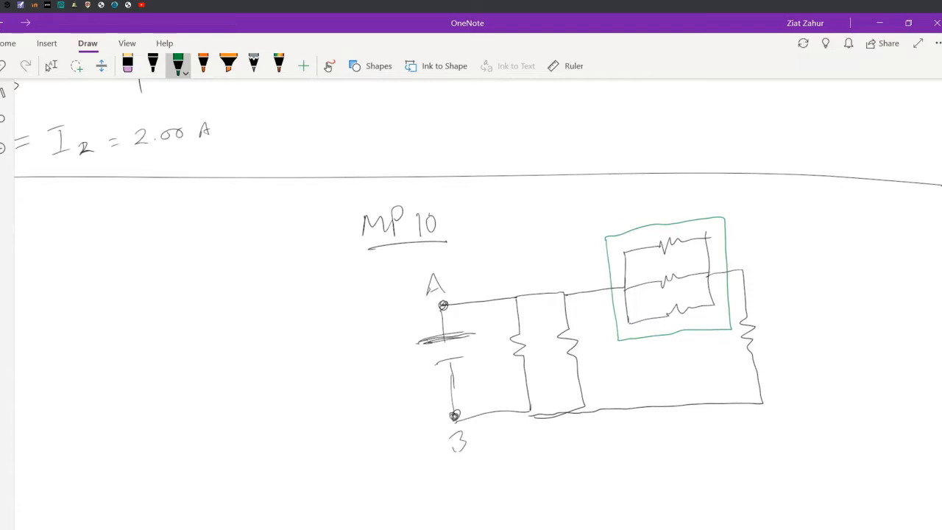
pyautogui.moveTo(629, 210); pyautogui.dragTo(633, 221)
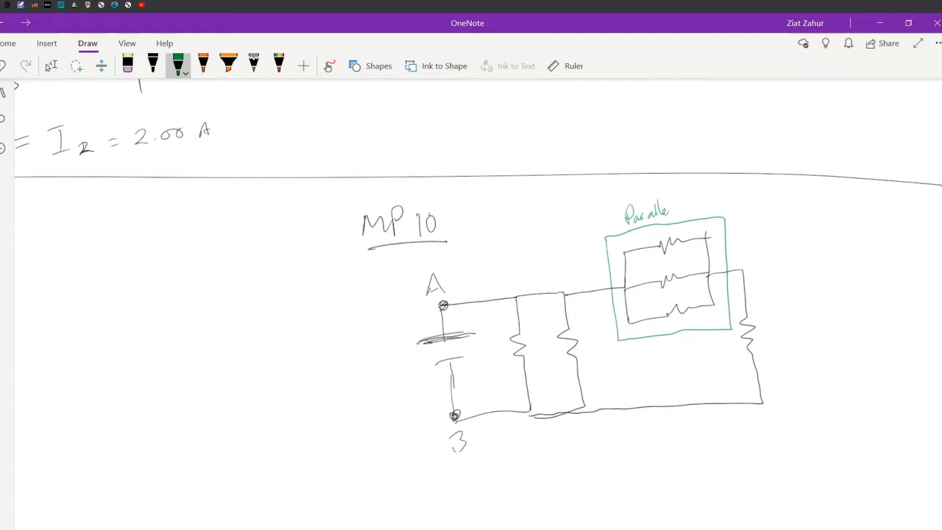
pyautogui.scroll(-3)
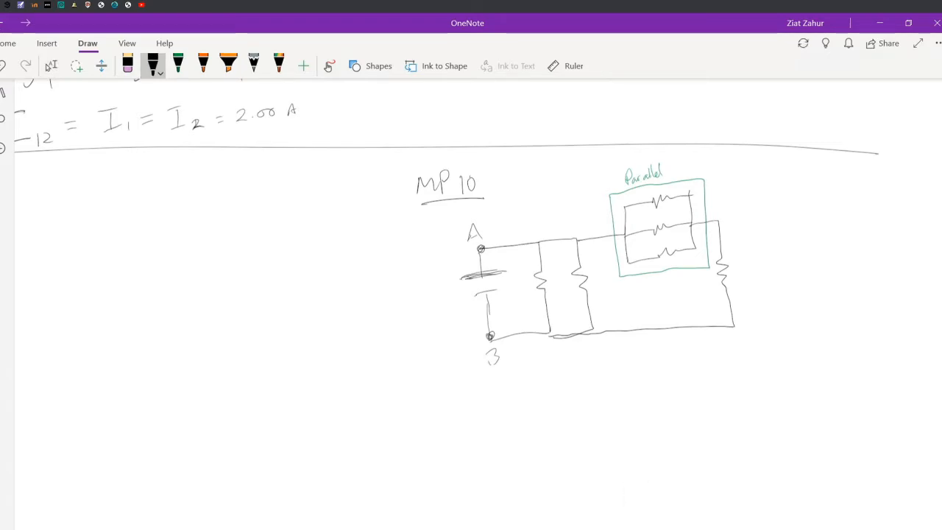
pyautogui.moveTo(486, 438); pyautogui.dragTo(545, 418)
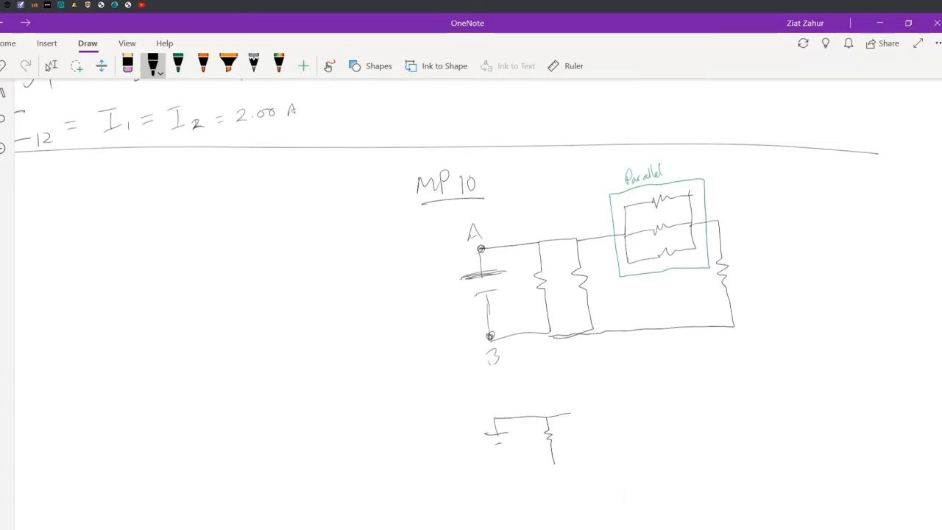
# - Redraw the circuit with the parallel pair and one green equivalent resistor labelled R345
pyautogui.moveTo(574, 415); pyautogui.dragTo(577, 463)
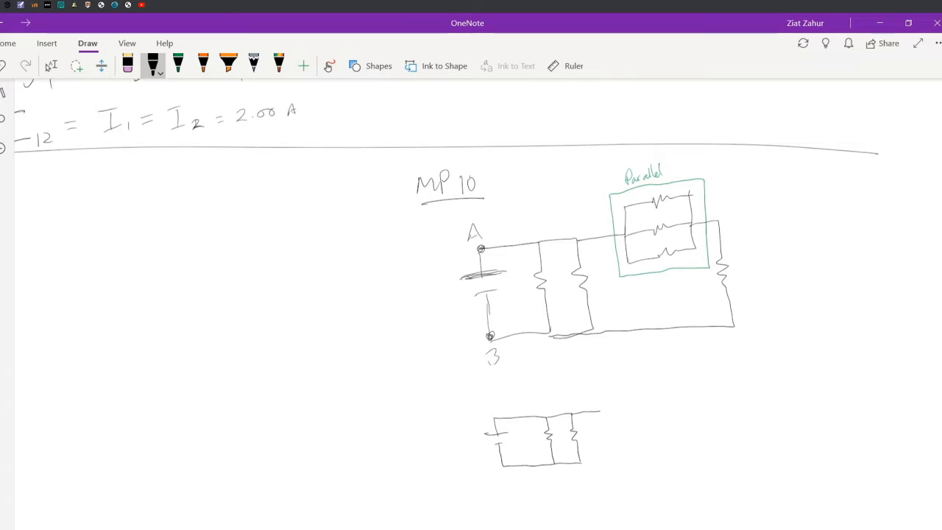
pyautogui.click(164, 42)
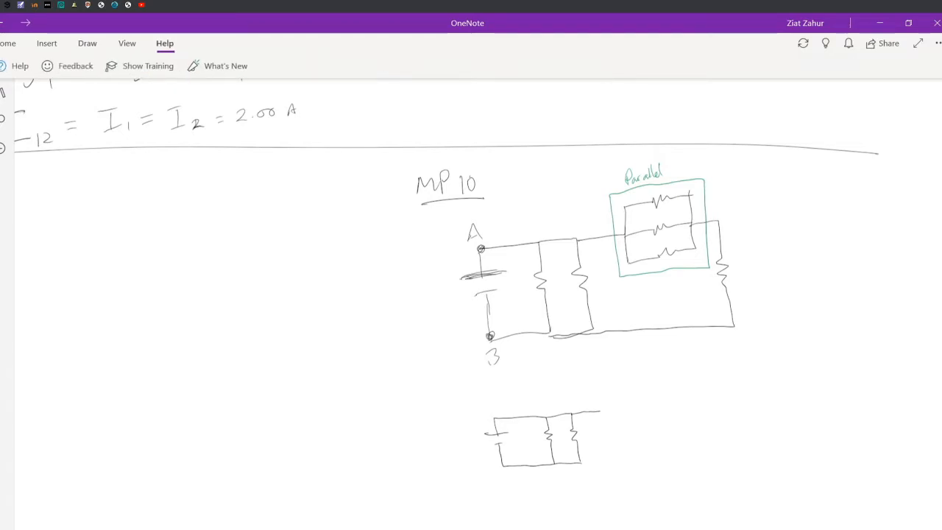
pyautogui.click(87, 42)
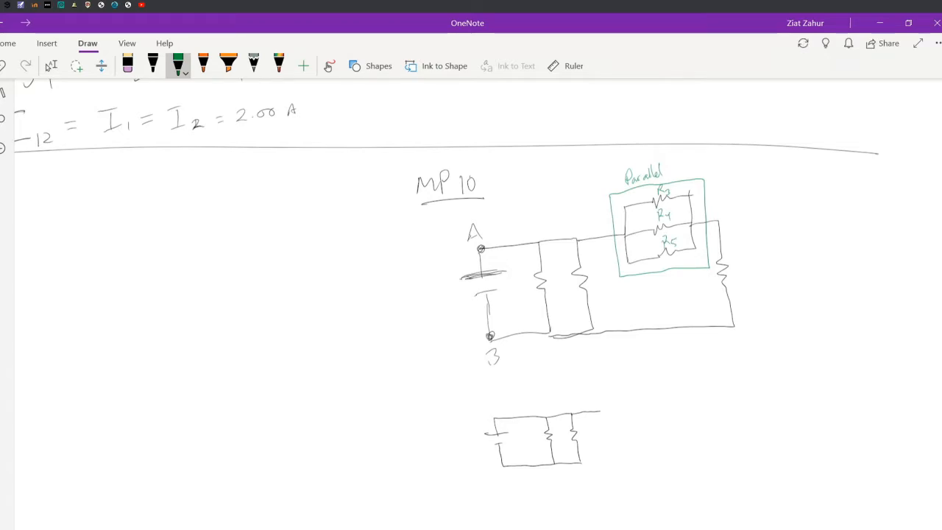
pyautogui.moveTo(600, 409); pyautogui.dragTo(655, 407)
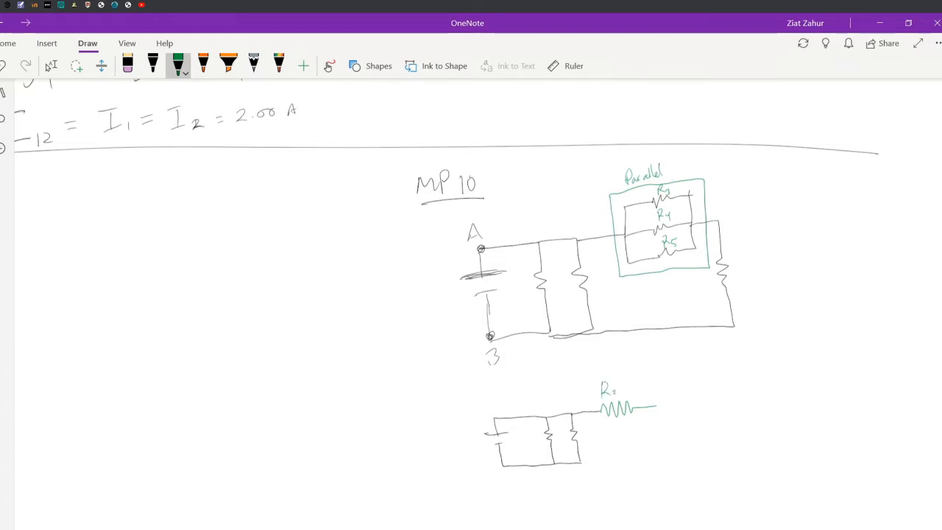
pyautogui.write('345')
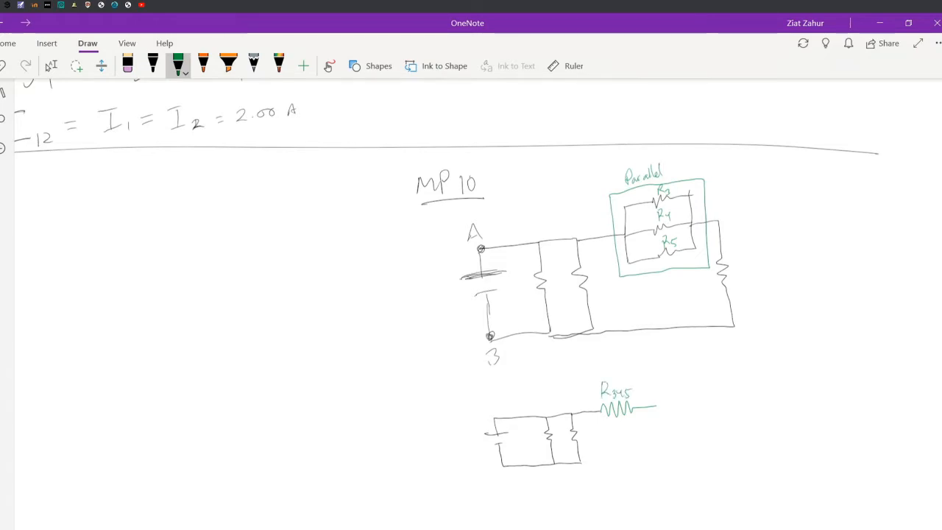
pyautogui.click(152, 66)
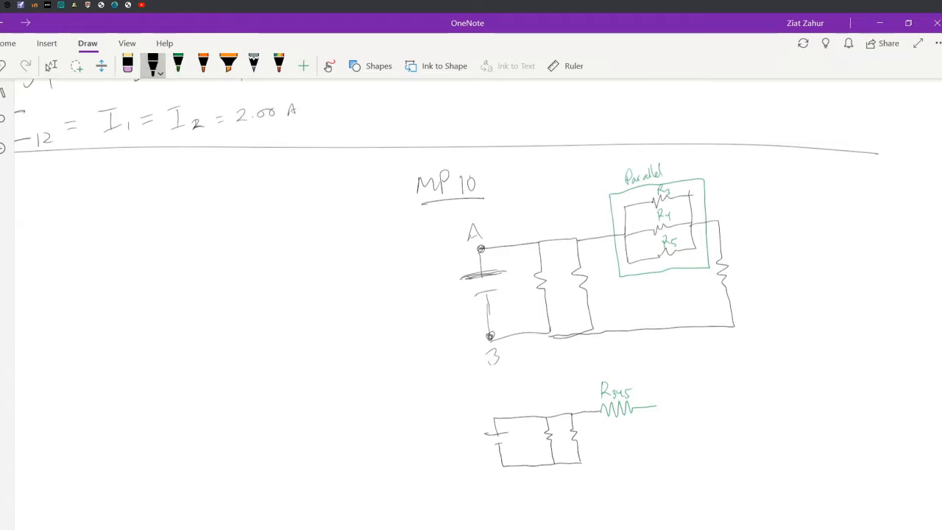
pyautogui.scroll(-3)
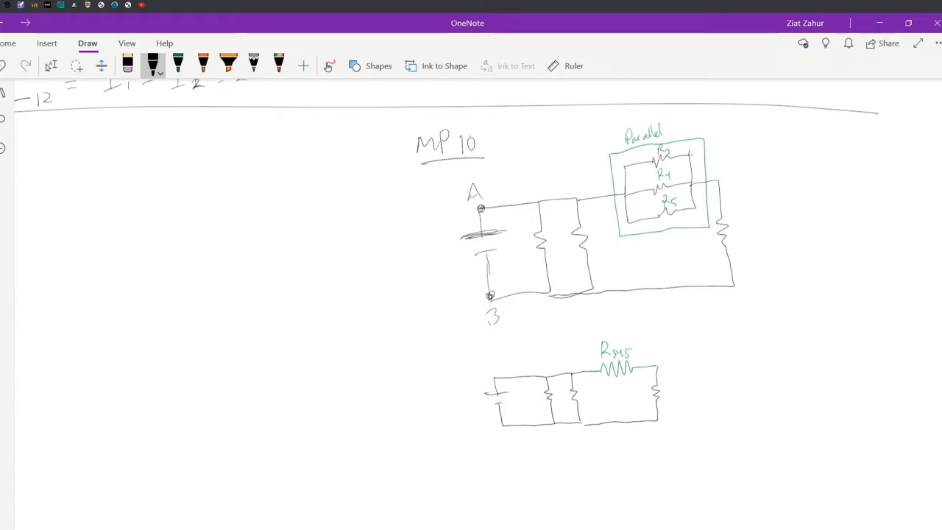
# - Box R345 and the last resistor in orange, label it R6, and draw an arrow between them
pyautogui.click(202, 66)
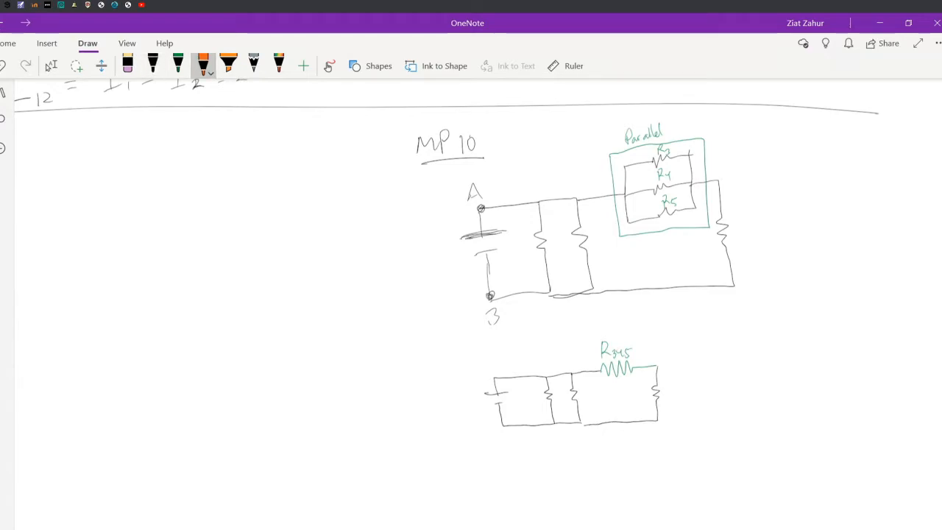
pyautogui.moveTo(589, 346); pyautogui.dragTo(677, 405)
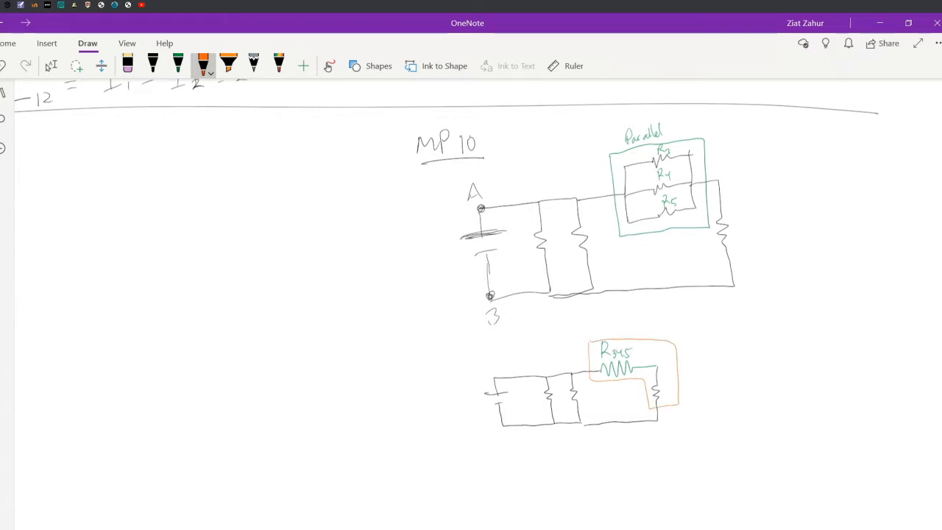
pyautogui.click(666, 389)
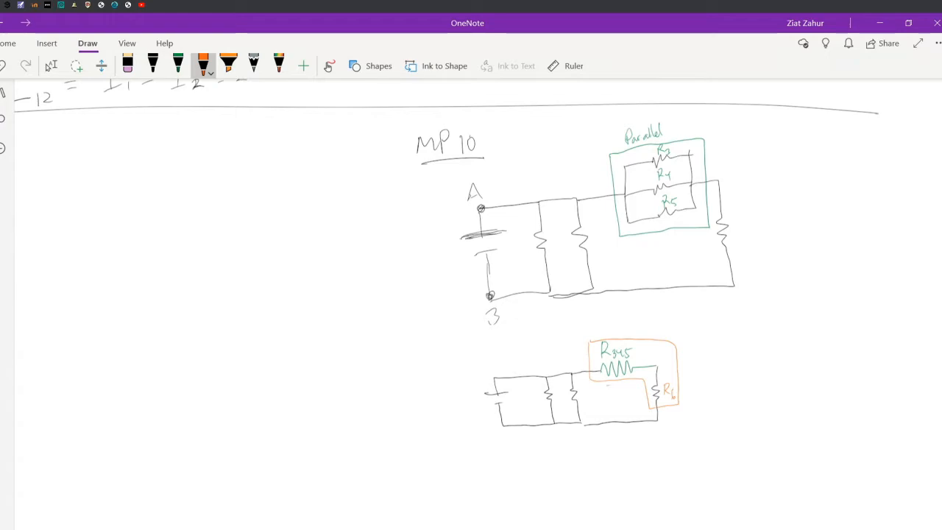
pyautogui.moveTo(609, 387); pyautogui.dragTo(640, 401)
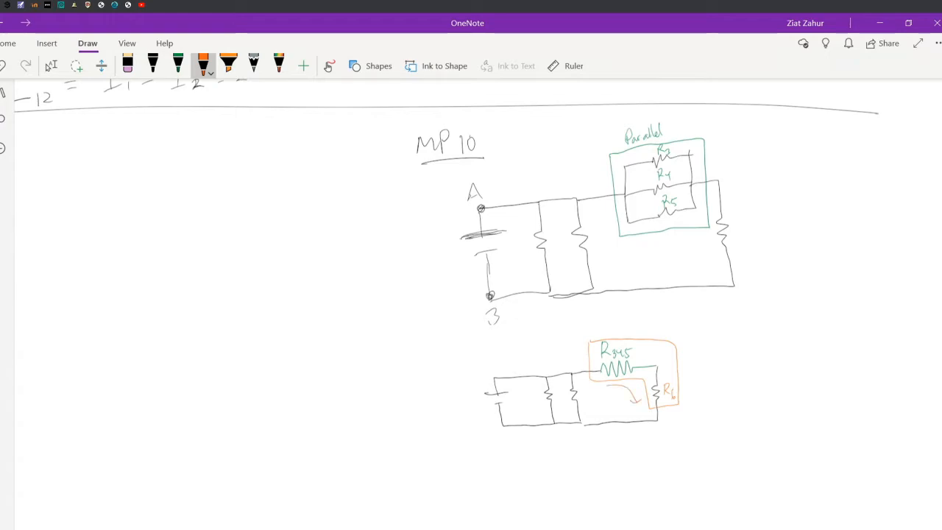
# - Add an orange marker box and the note 'R345 + R6' beside the diagram
pyautogui.scroll(-3)
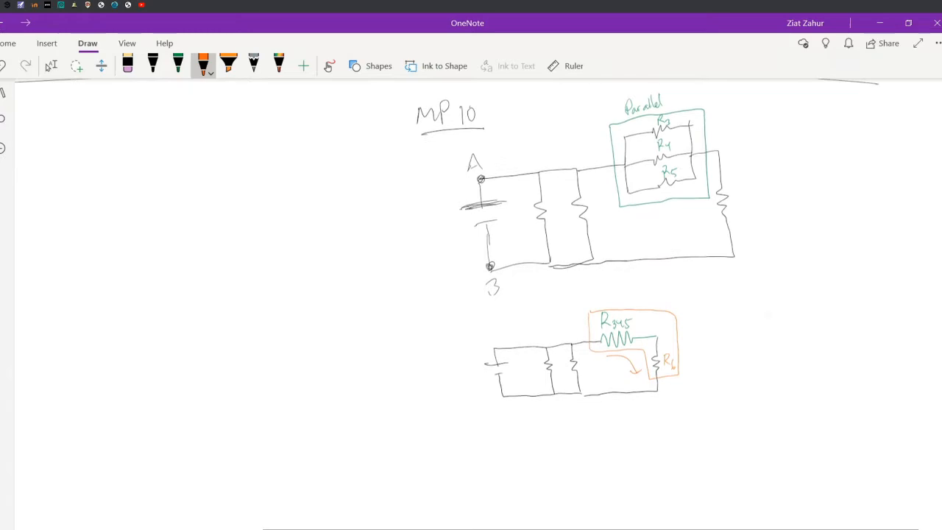
pyautogui.scroll(-3)
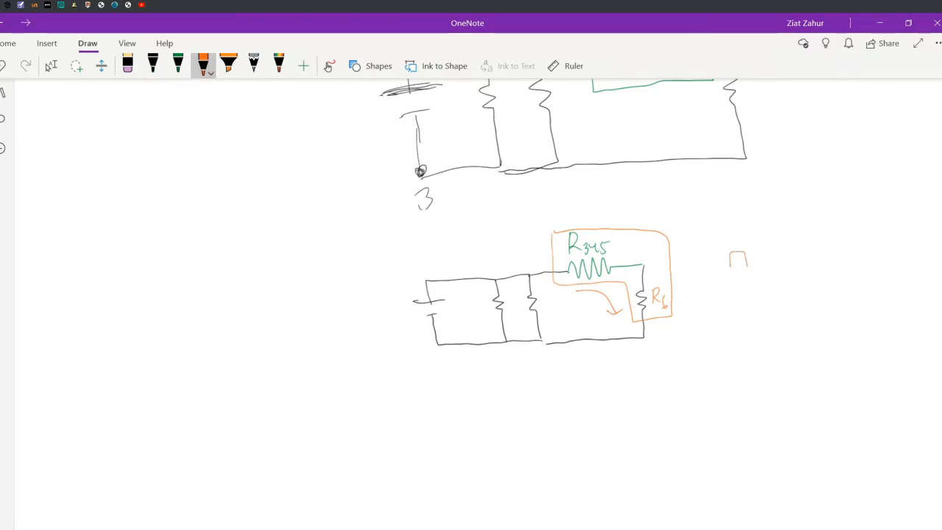
pyautogui.moveTo(728, 265); pyautogui.dragTo(747, 254)
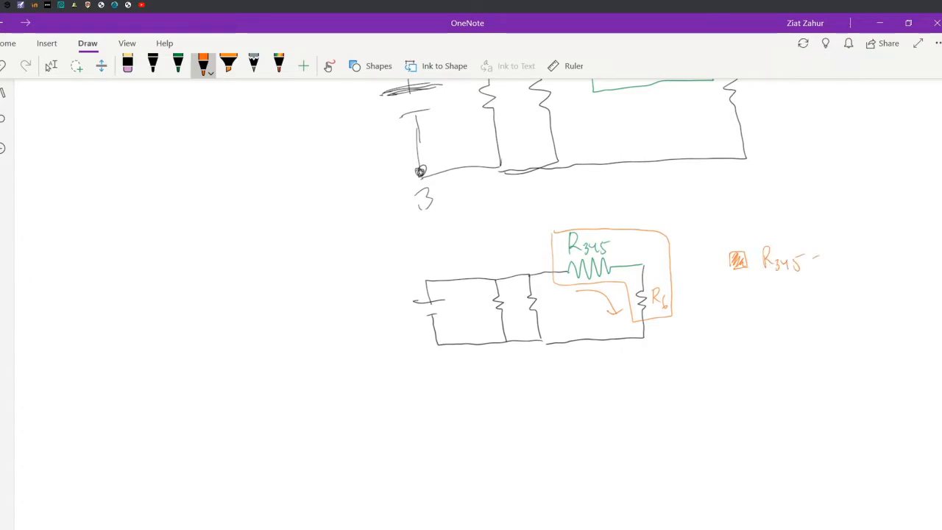
pyautogui.moveTo(810, 258); pyautogui.dragTo(868, 265)
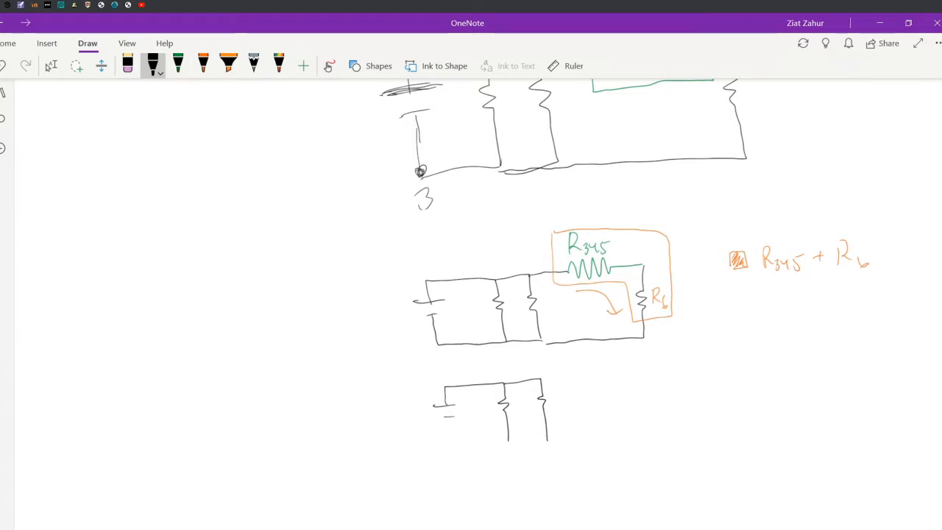
pyautogui.click(203, 65)
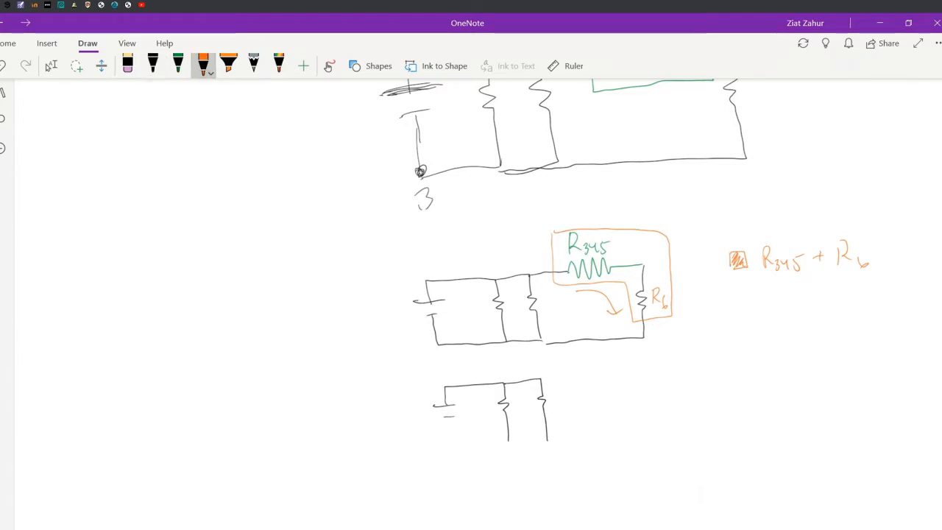
pyautogui.moveTo(544, 379); pyautogui.dragTo(582, 434)
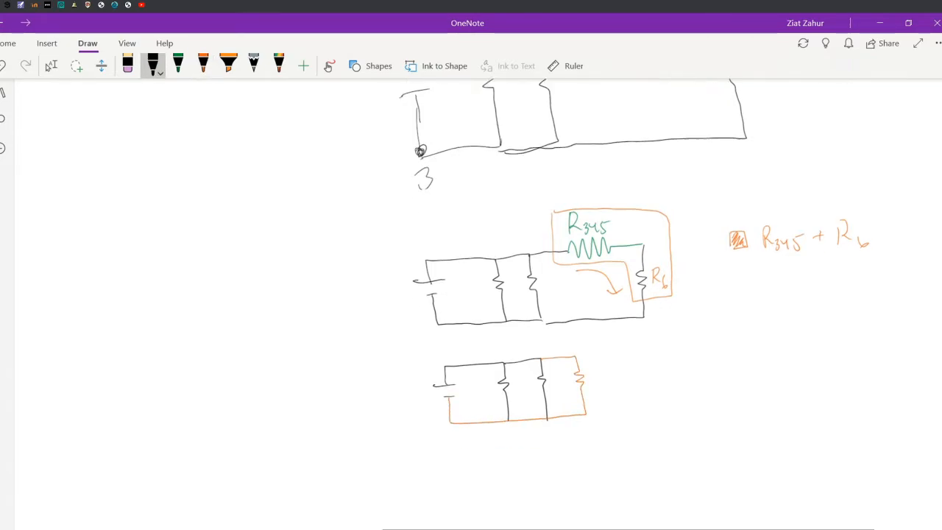
pyautogui.scroll(-3)
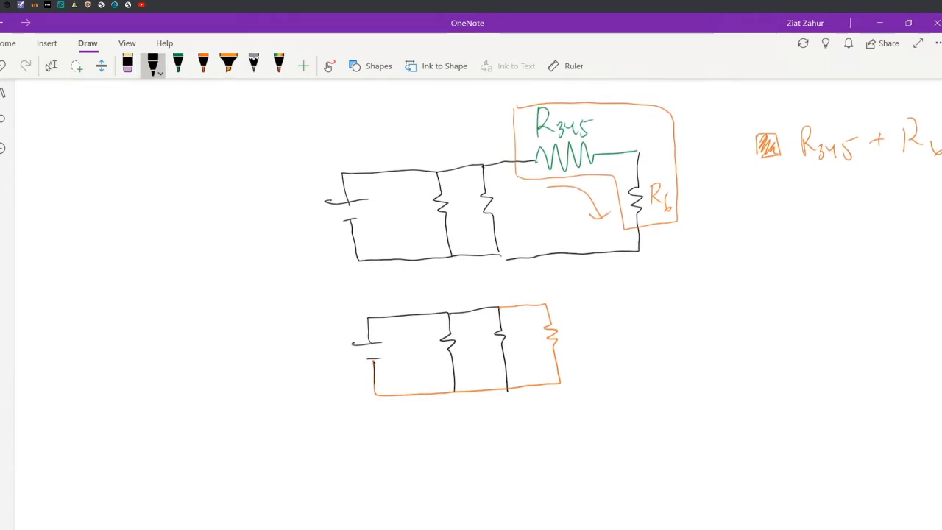
pyautogui.moveTo(374, 361); pyautogui.dragTo(459, 390)
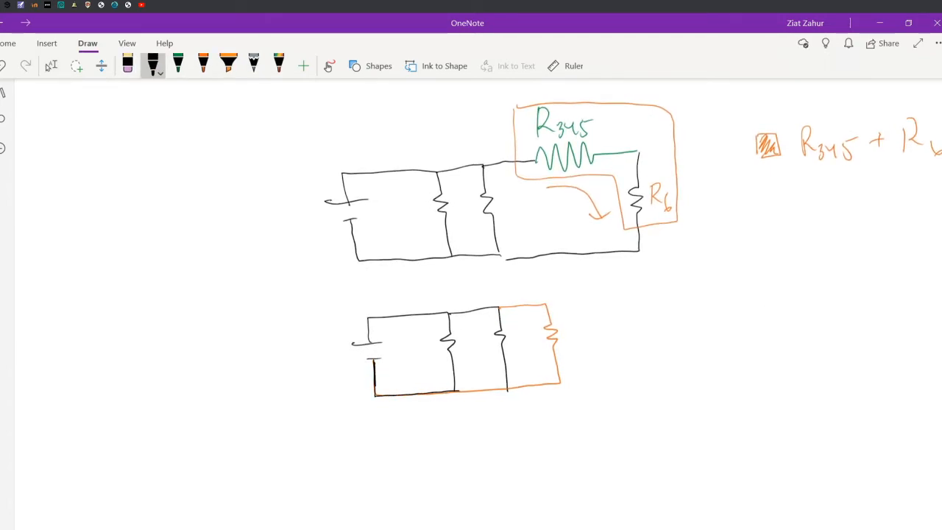
pyautogui.moveTo(375, 394); pyautogui.dragTo(559, 389)
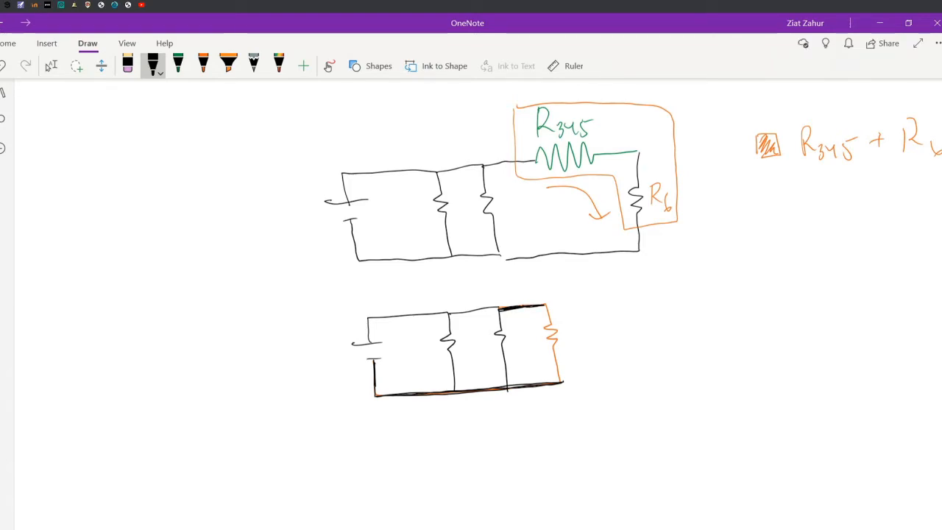
pyautogui.click(203, 65)
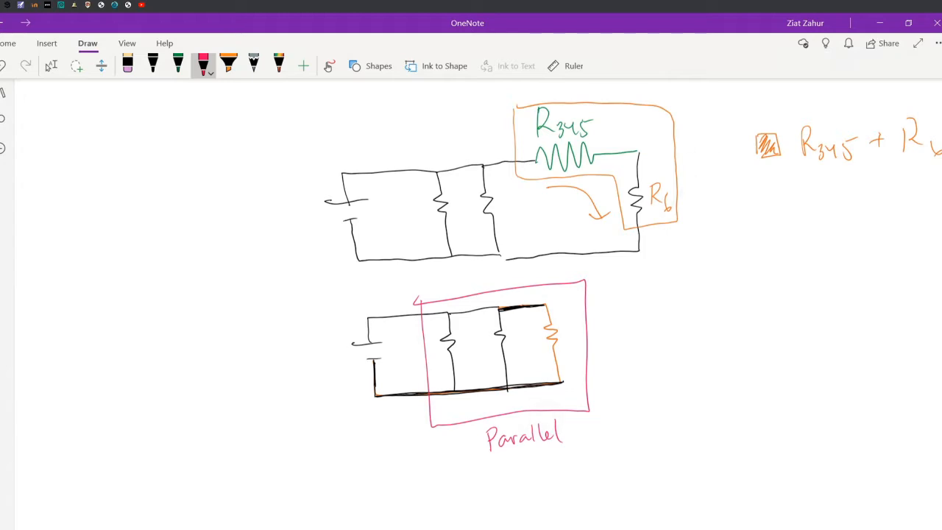
pyautogui.scroll(-3)
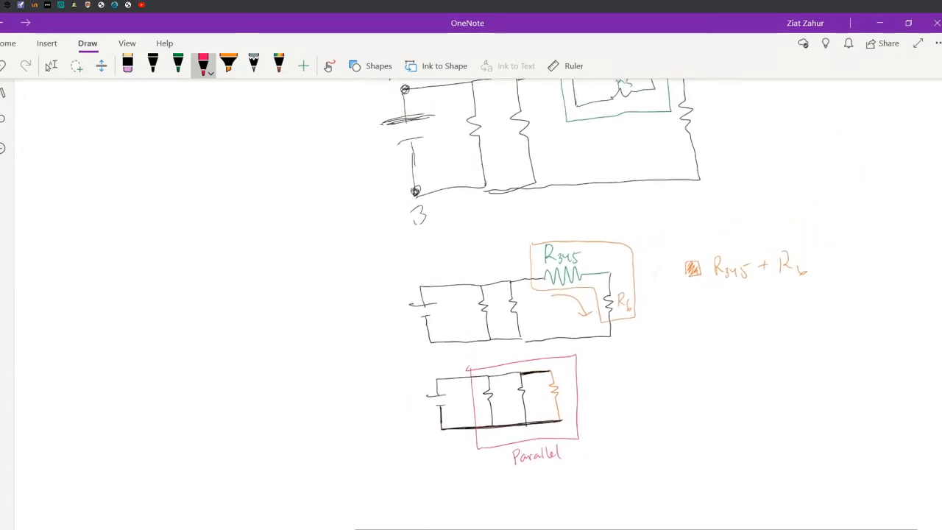
pyautogui.scroll(-3)
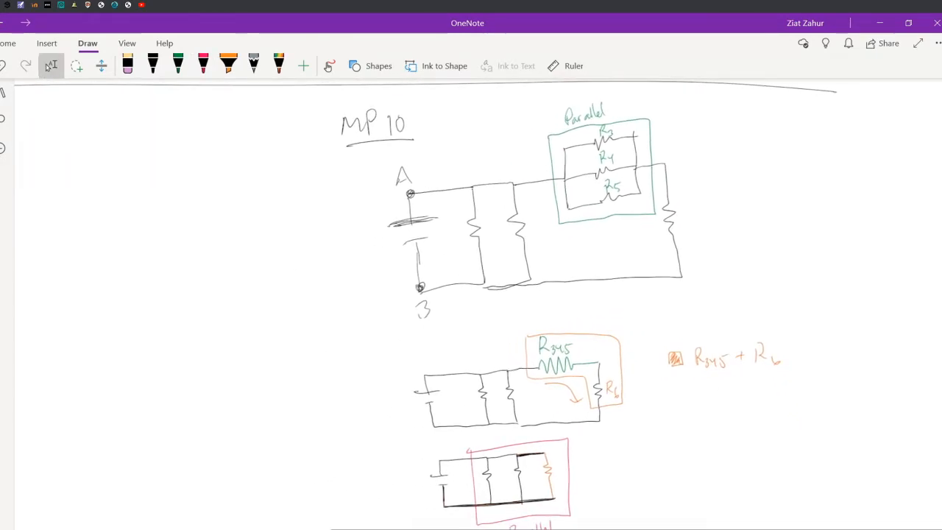
pyautogui.scroll(-3)
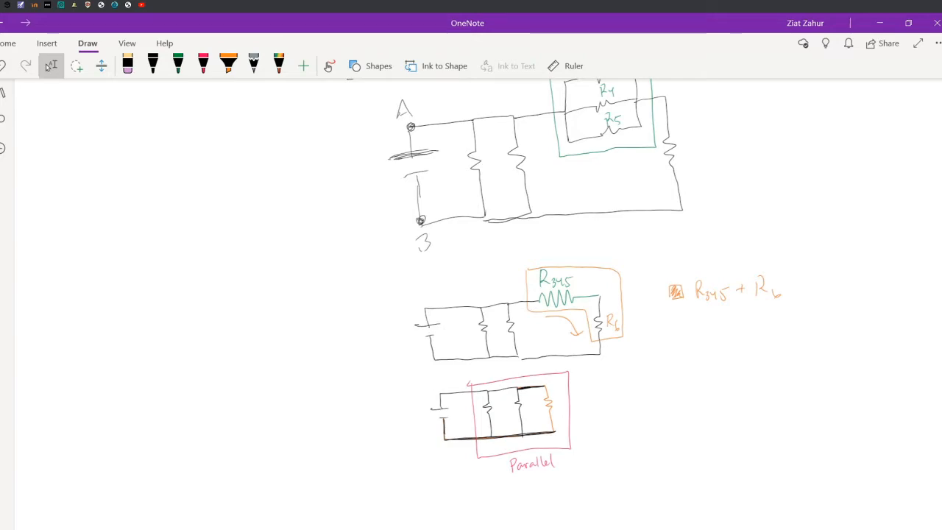
pyautogui.scroll(-3)
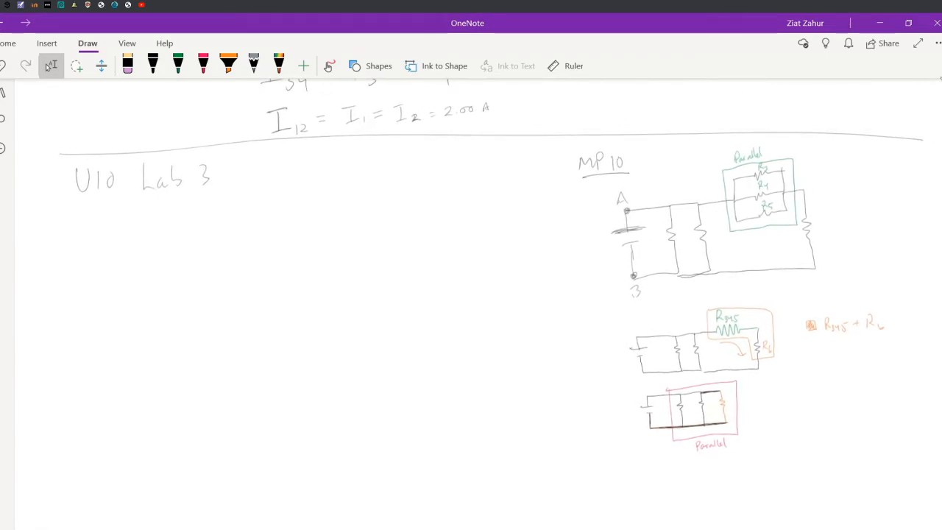
pyautogui.moveTo(357, 208)
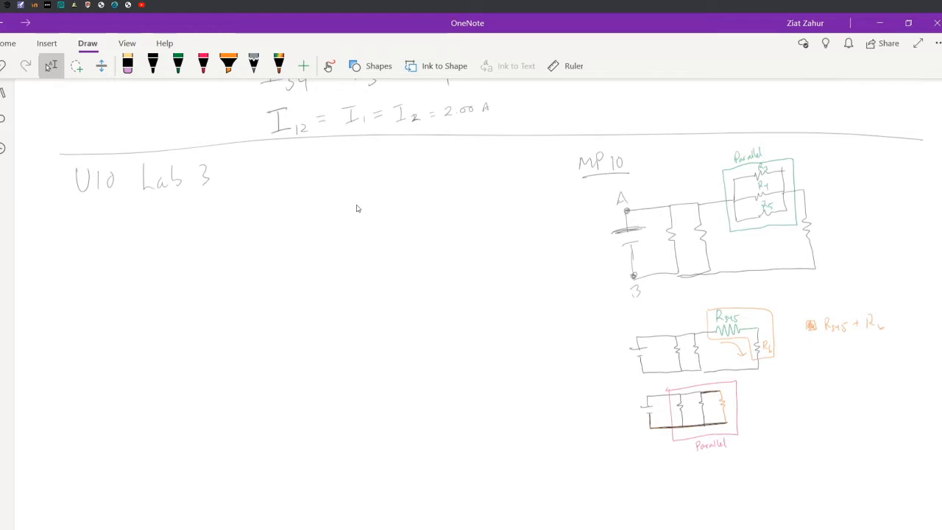
pyautogui.moveTo(94, 191)
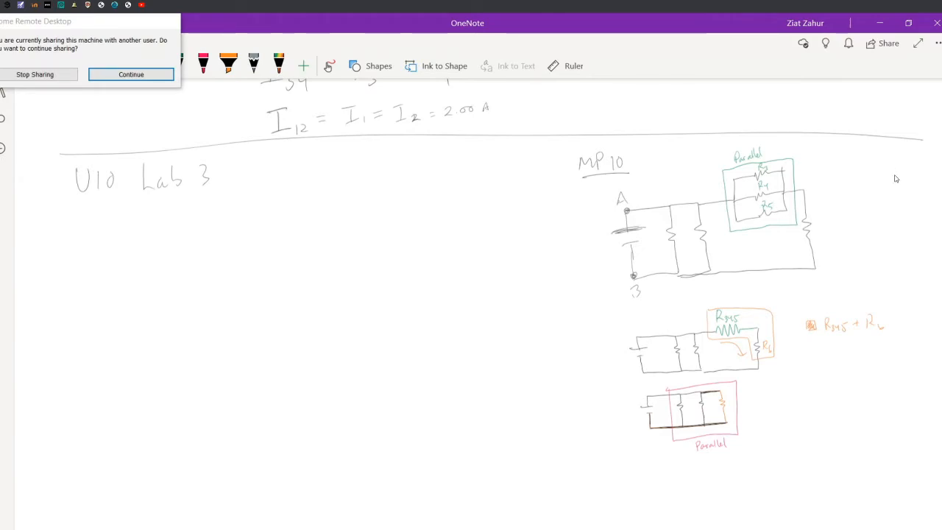
# - Write a pink MP9 label and draw the two-branch parallel resistor circuit beneath it
pyautogui.click(131, 75)
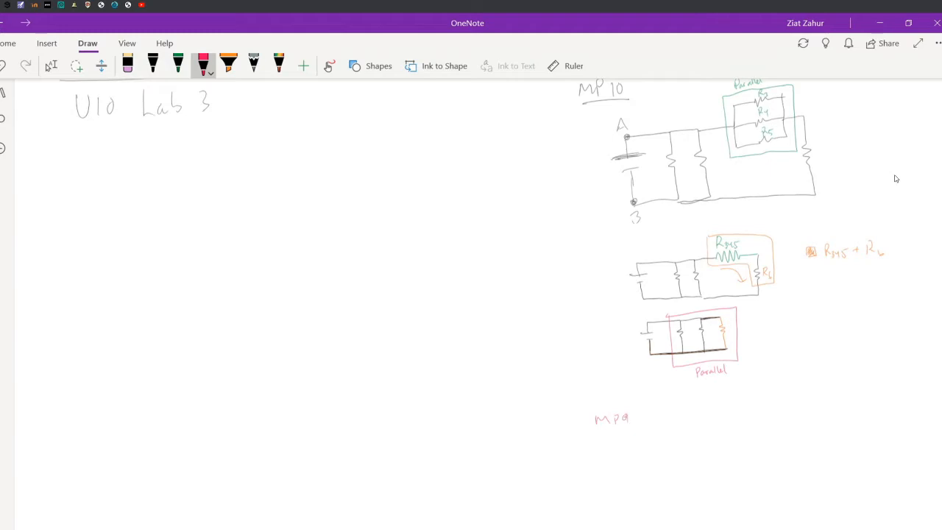
pyautogui.moveTo(596, 428); pyautogui.dragTo(669, 456)
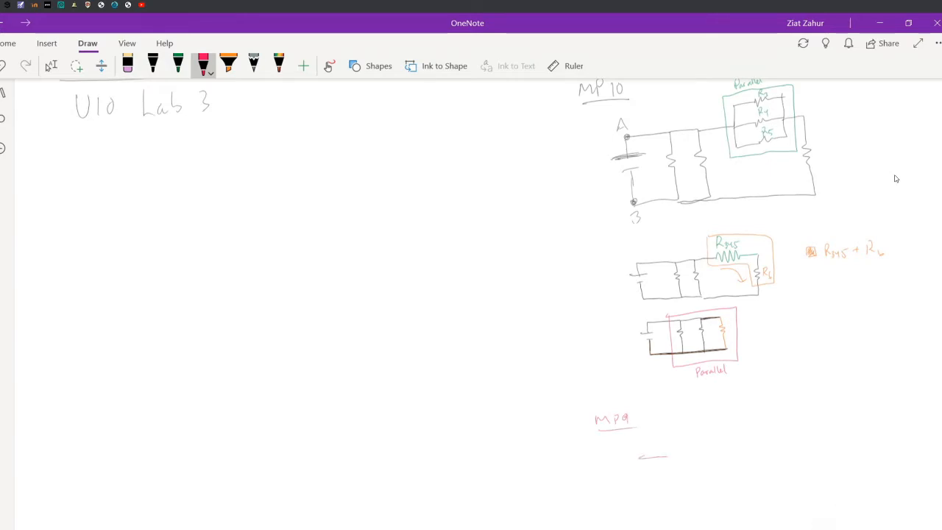
pyautogui.moveTo(640, 455); pyautogui.dragTo(743, 423)
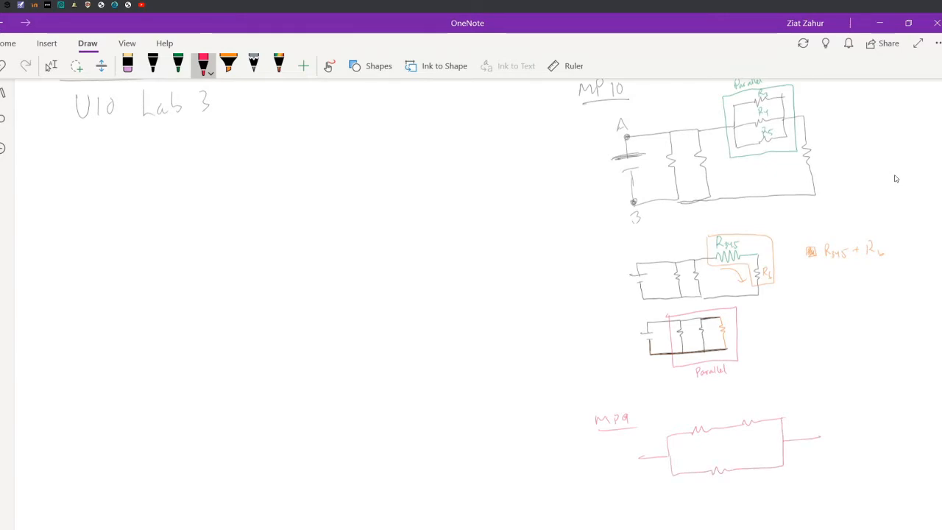
pyautogui.click(178, 66)
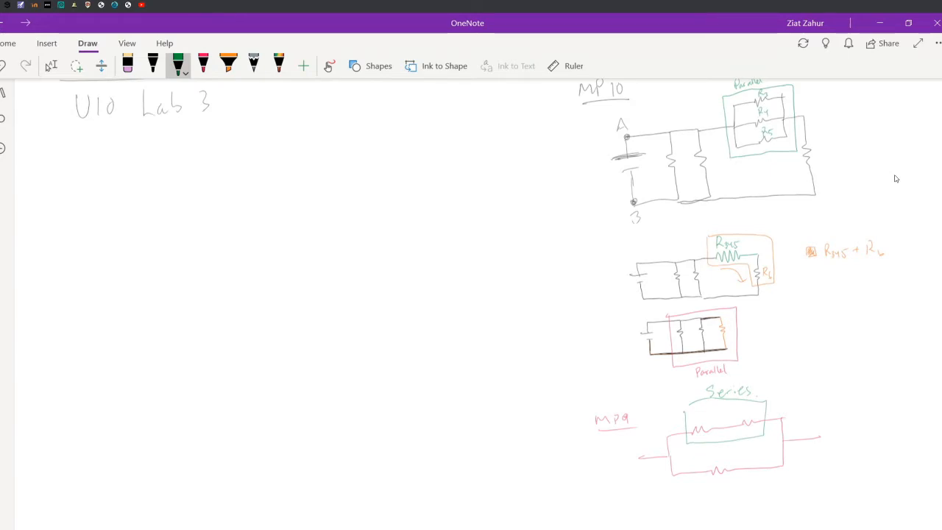
pyautogui.moveTo(784, 281)
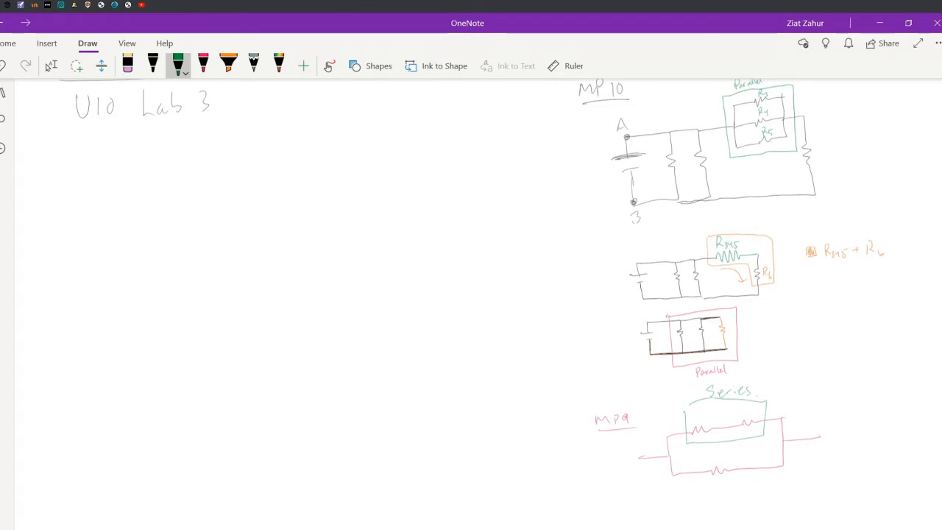
pyautogui.moveTo(308, 306)
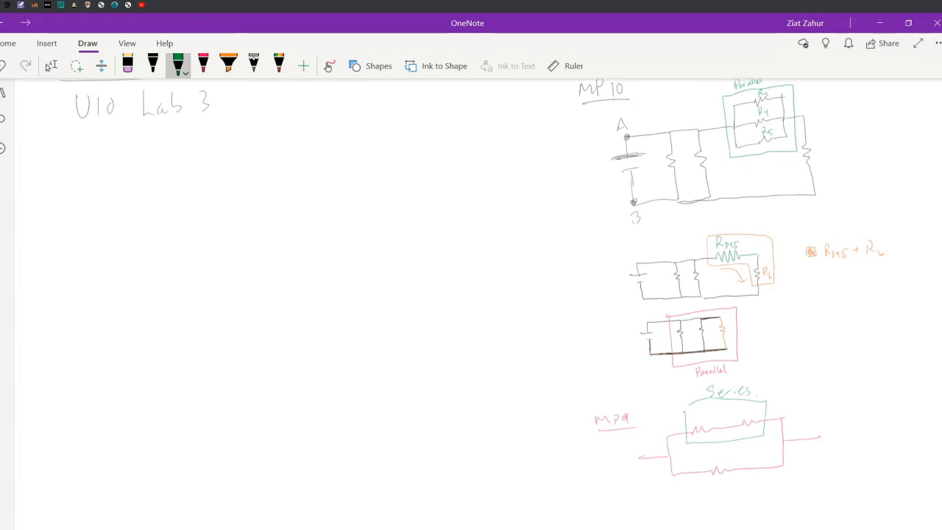
pyautogui.moveTo(78, 105)
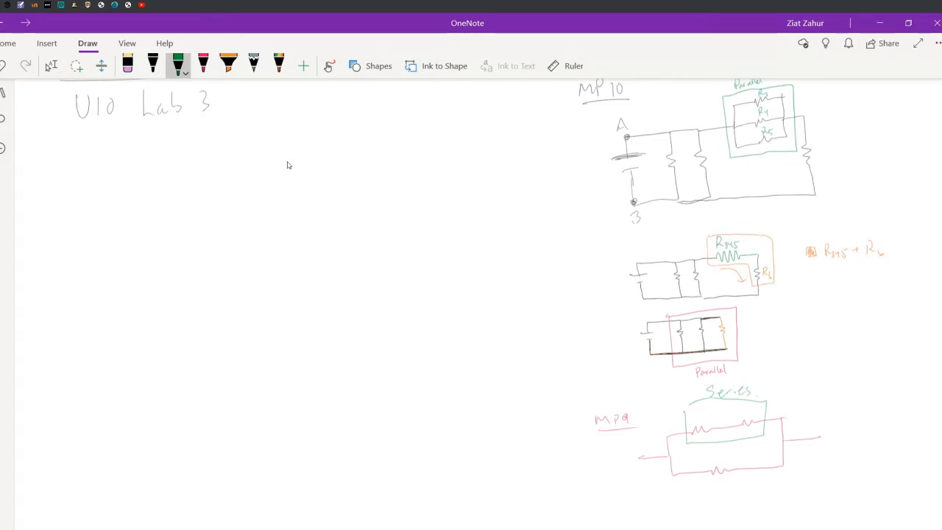
pyautogui.moveTo(537, 135)
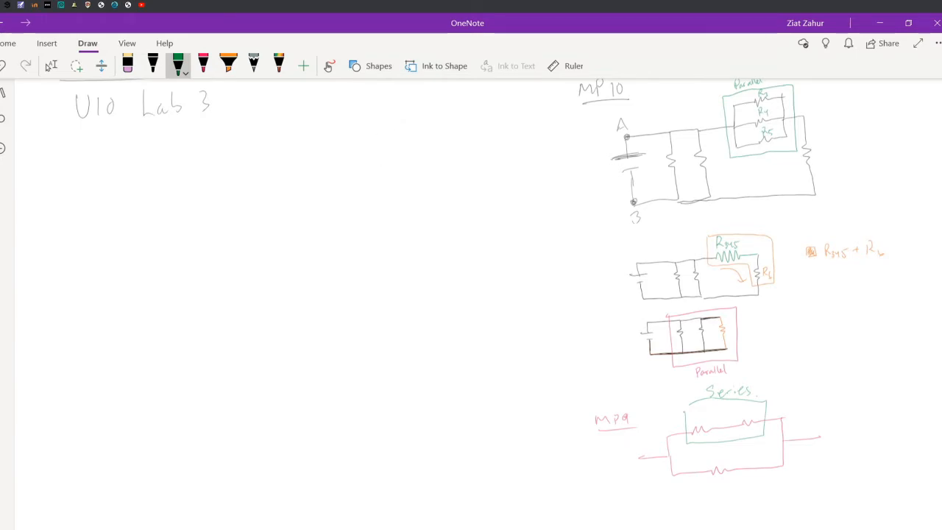
pyautogui.moveTo(718, 458)
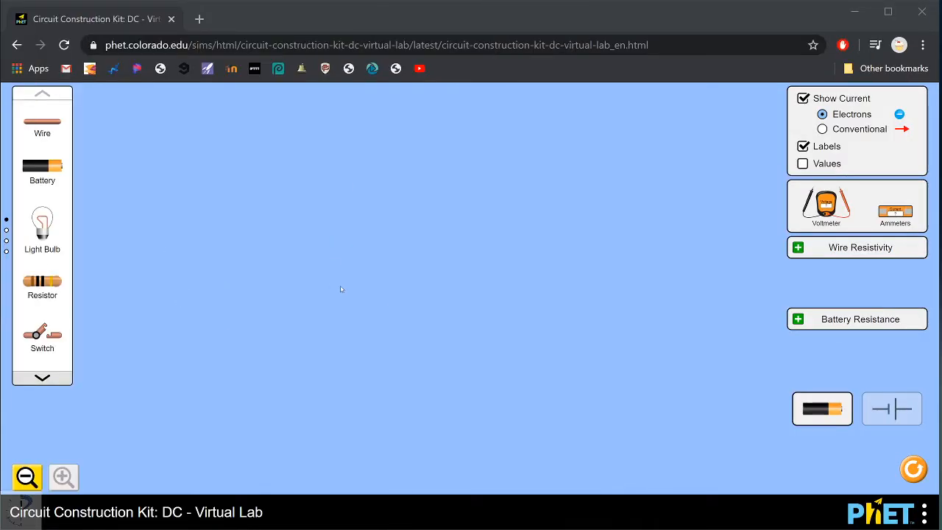
pyautogui.moveTo(358, 405)
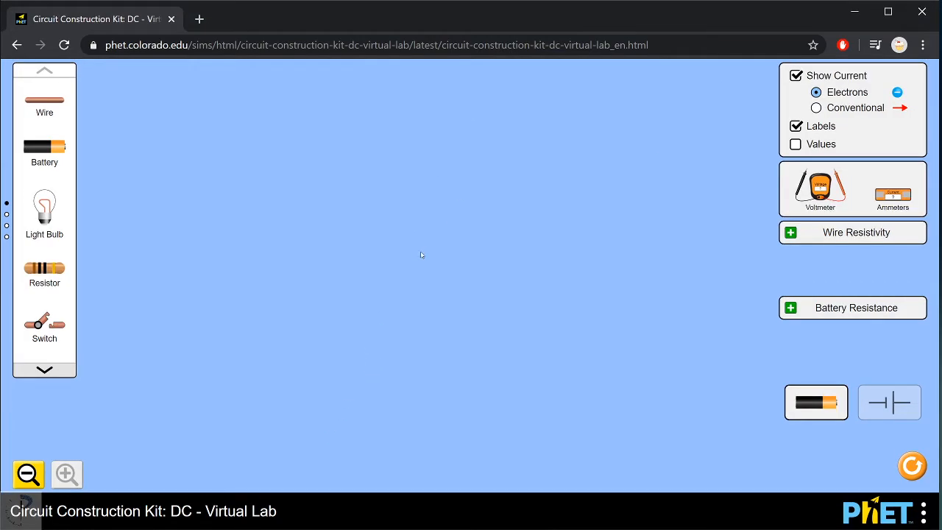
pyautogui.moveTo(374, 258)
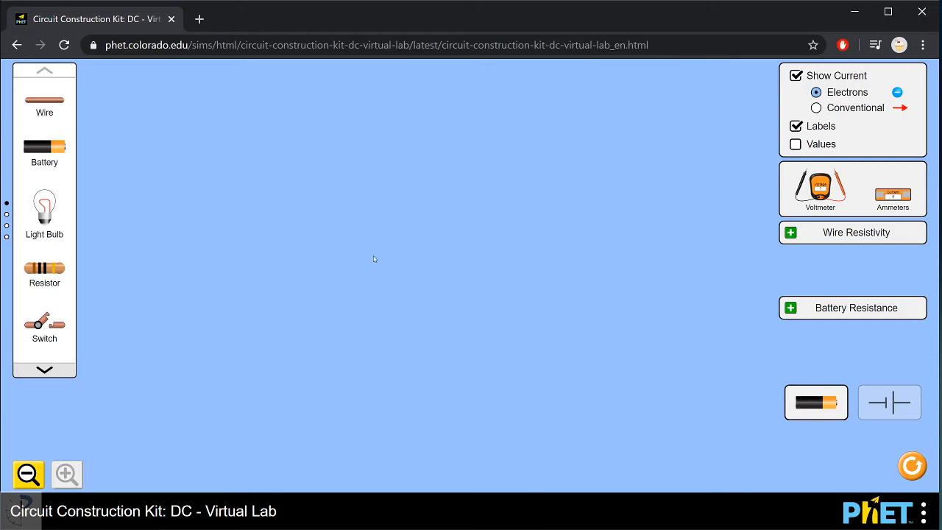
pyautogui.moveTo(321, 279)
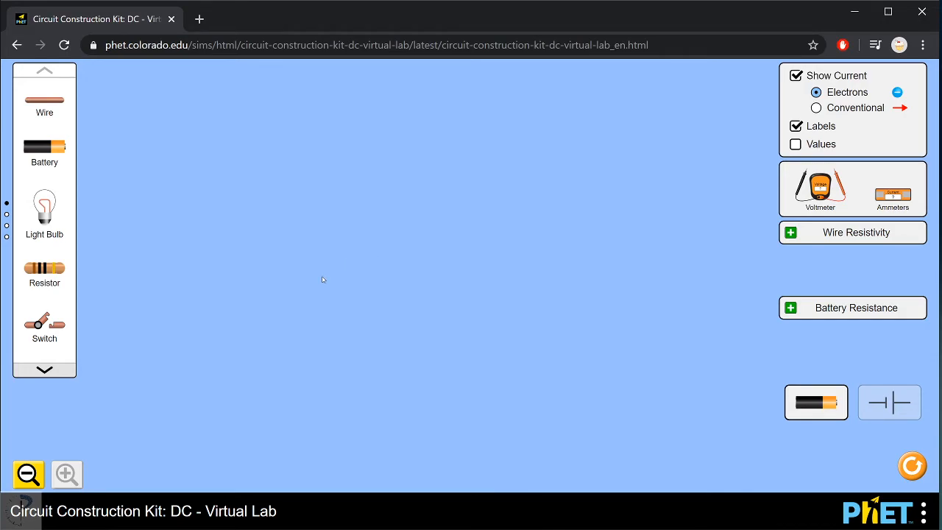
pyautogui.moveTo(16, 206)
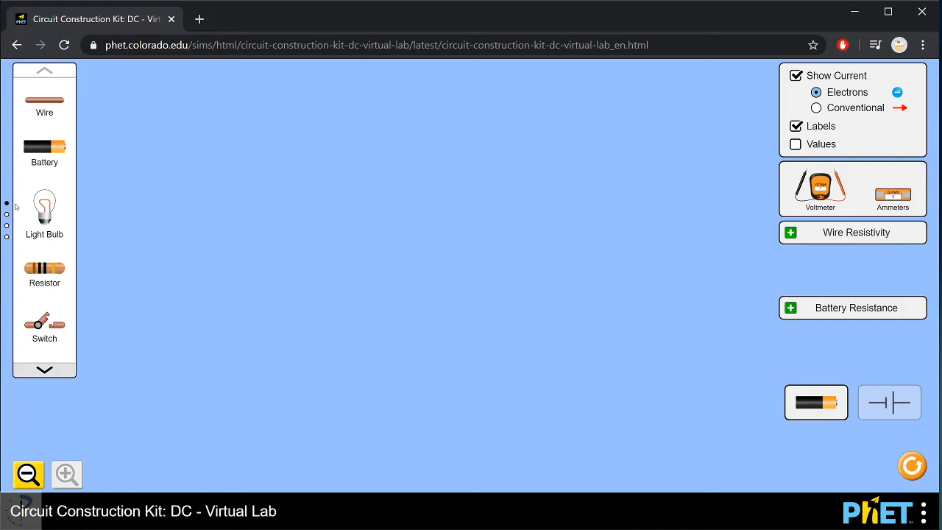
# - Place a battery on the workspace, reverse its direction, and nudge it up and right
pyautogui.moveTo(45, 145); pyautogui.dragTo(356, 149)
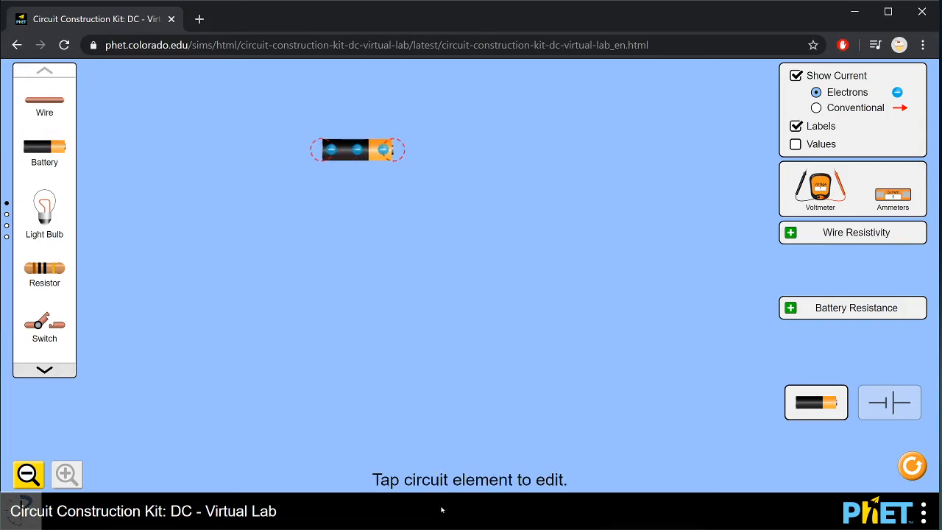
pyautogui.click(358, 149)
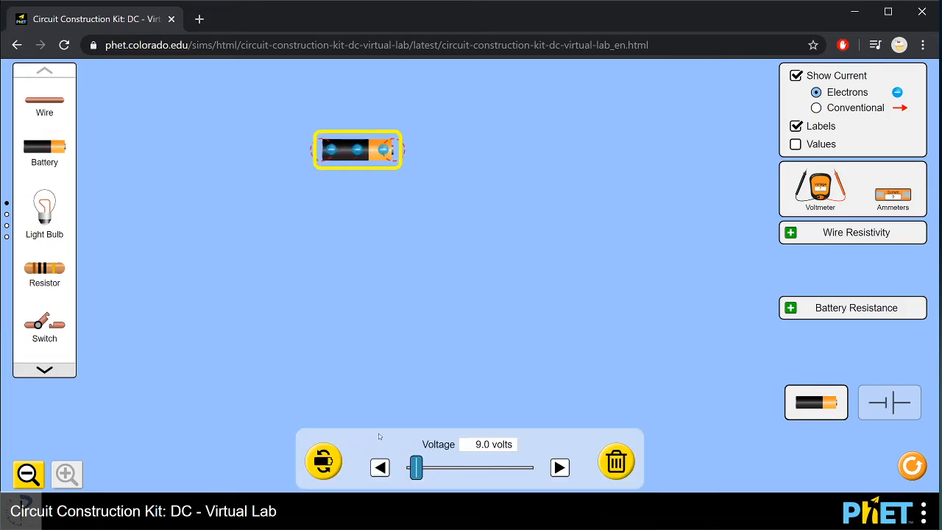
pyautogui.click(324, 460)
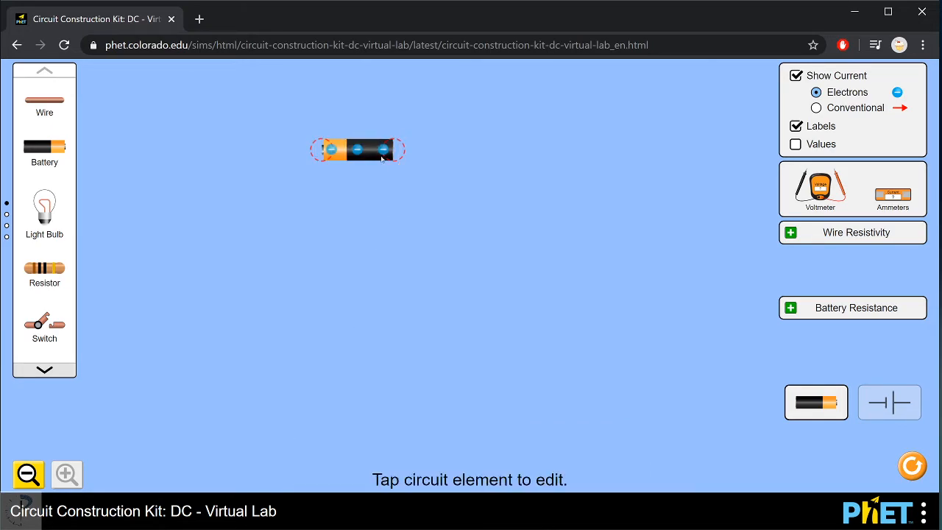
pyautogui.moveTo(358, 149); pyautogui.dragTo(373, 130)
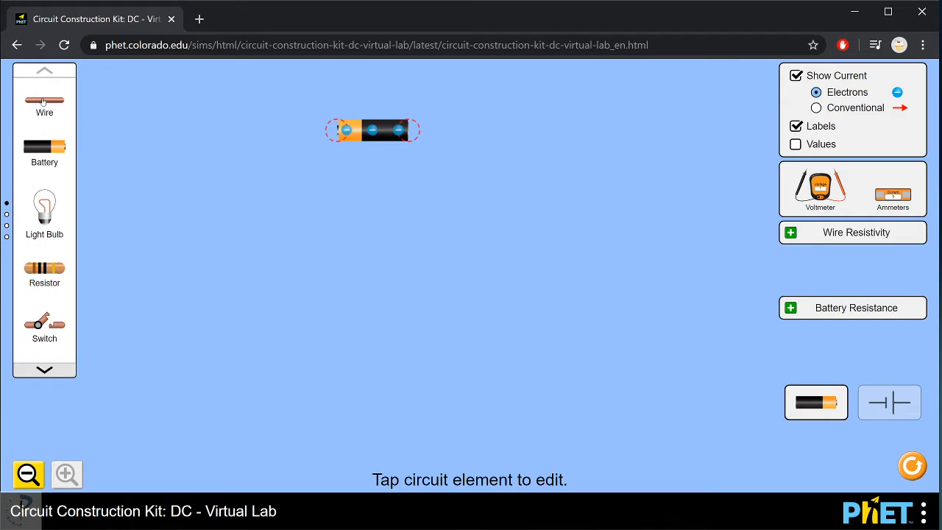
# - Add a resistor under the battery and show components as schematic symbols
pyautogui.moveTo(45, 267); pyautogui.dragTo(341, 280)
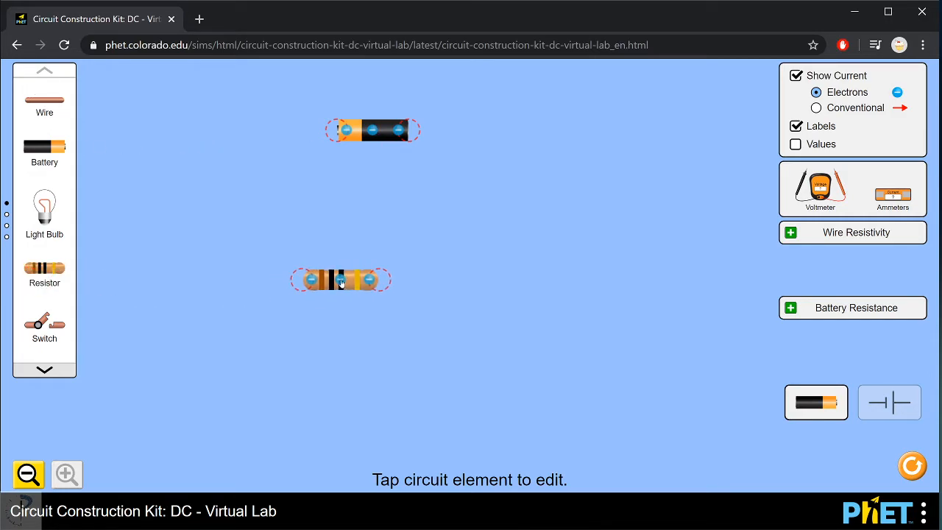
pyautogui.moveTo(340, 280); pyautogui.dragTo(407, 269)
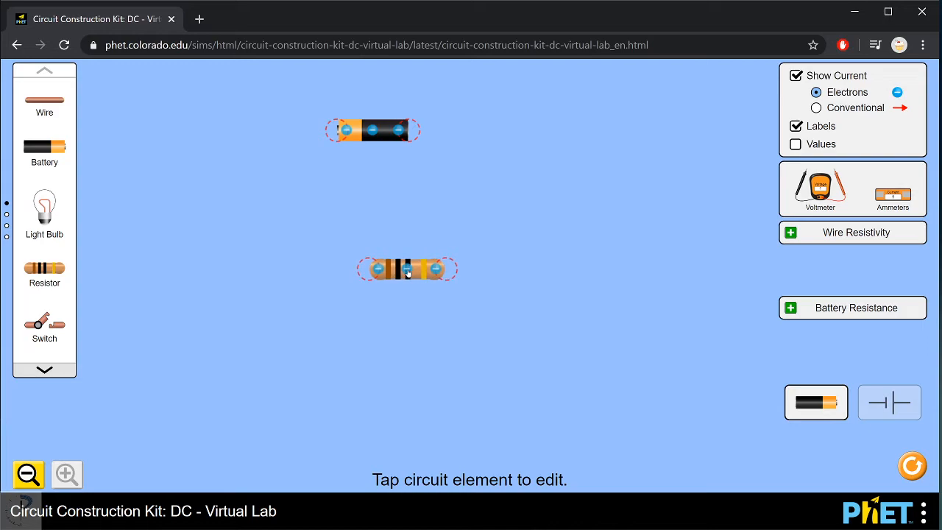
pyautogui.click(888, 403)
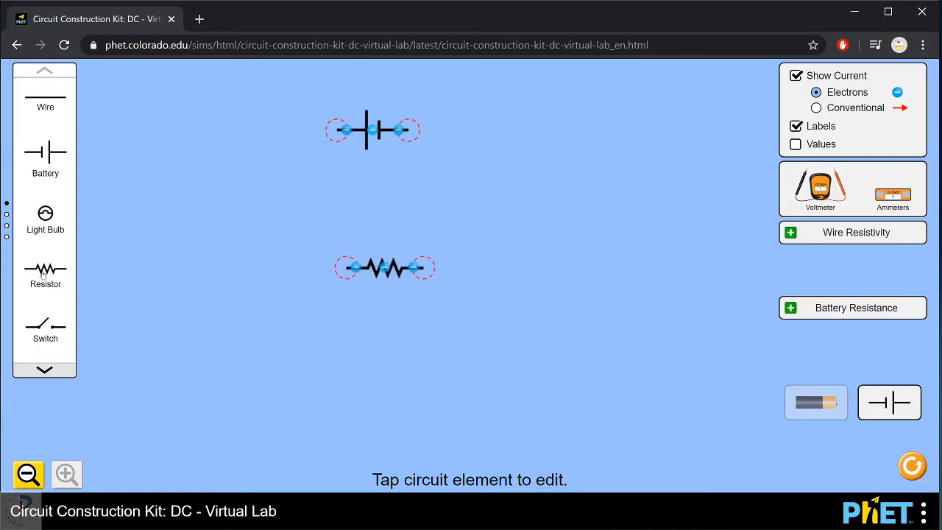
# - Attach wires to the left and right ends of the upper and lower resistors
pyautogui.moveTo(45, 269); pyautogui.dragTo(390, 327)
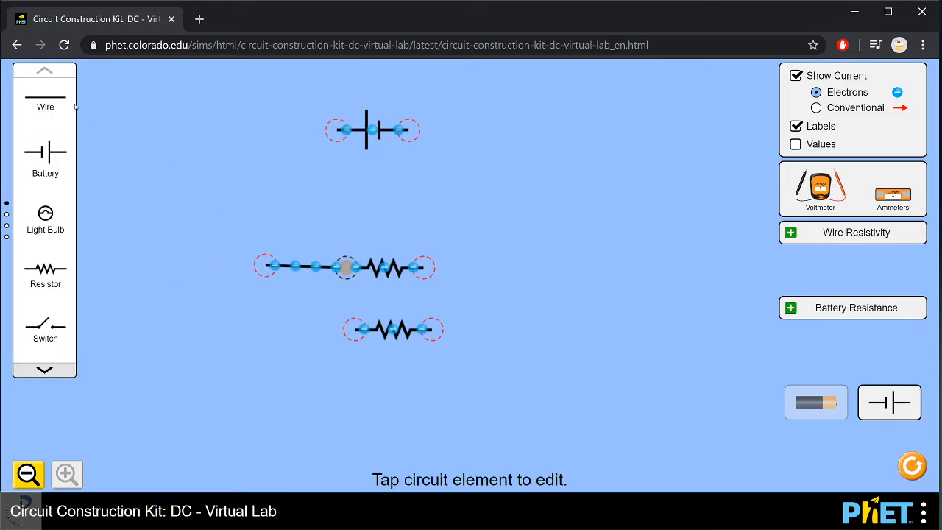
pyautogui.moveTo(423, 267); pyautogui.dragTo(507, 266)
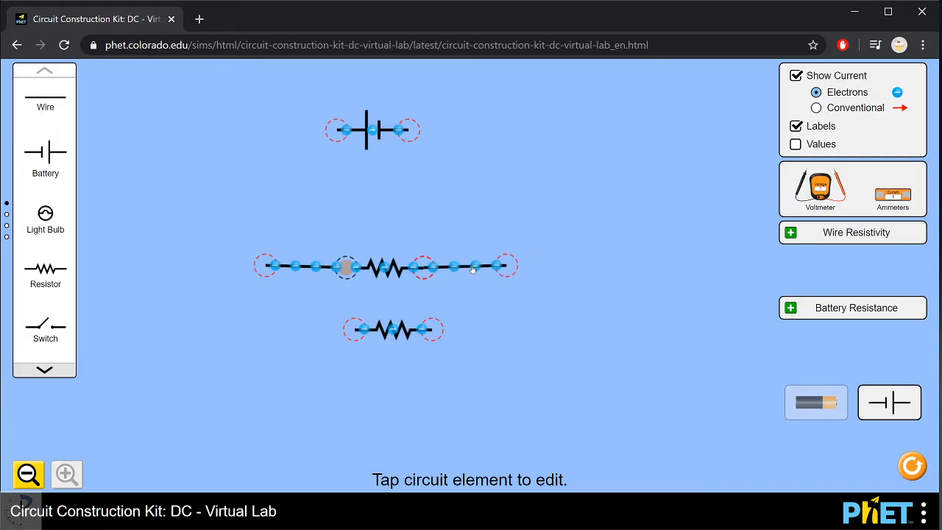
pyautogui.click(471, 267)
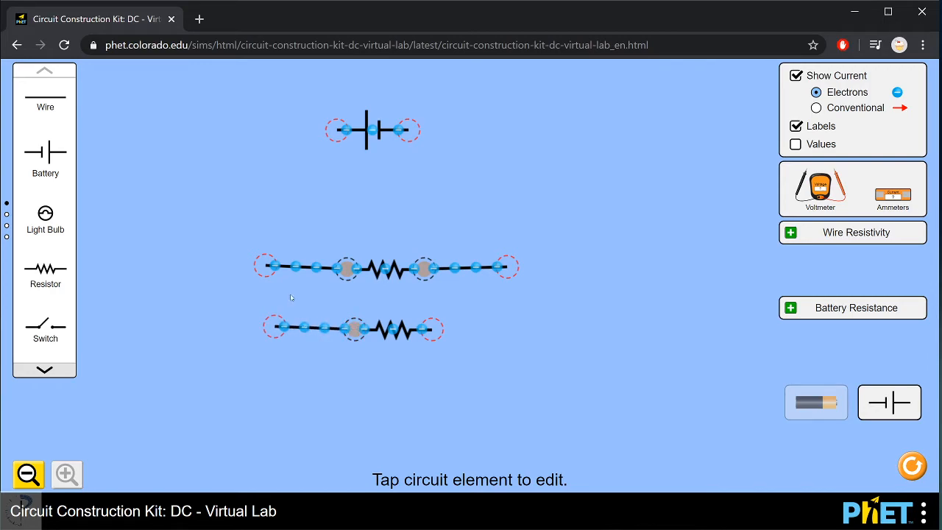
pyautogui.moveTo(438, 329); pyautogui.dragTo(485, 321)
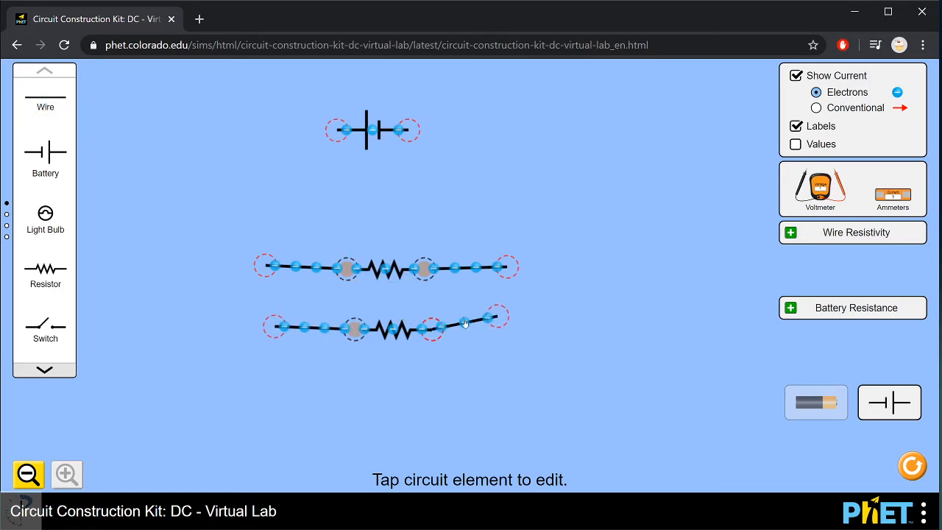
pyautogui.moveTo(463, 323); pyautogui.dragTo(493, 329)
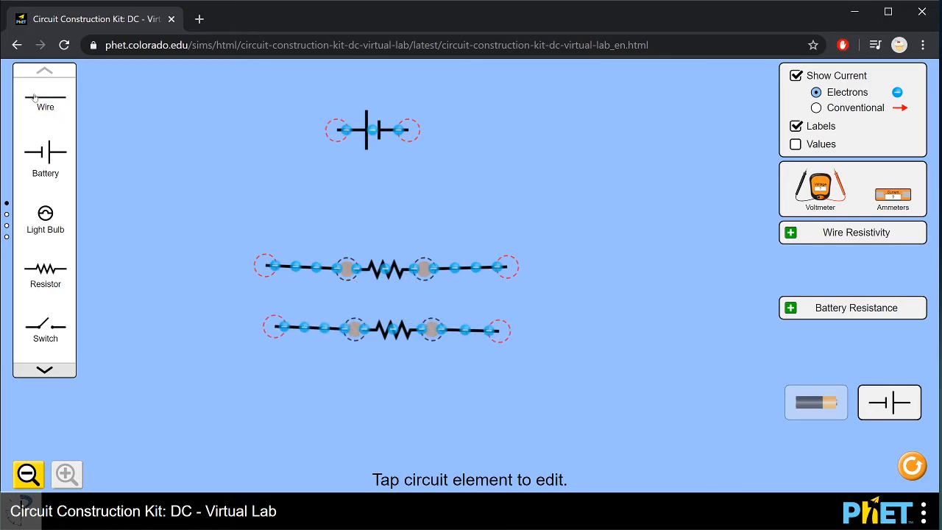
# - Join both resistor pairs' ends in parallel and connect the loop to the battery
pyautogui.moveTo(276, 267); pyautogui.dragTo(195, 267)
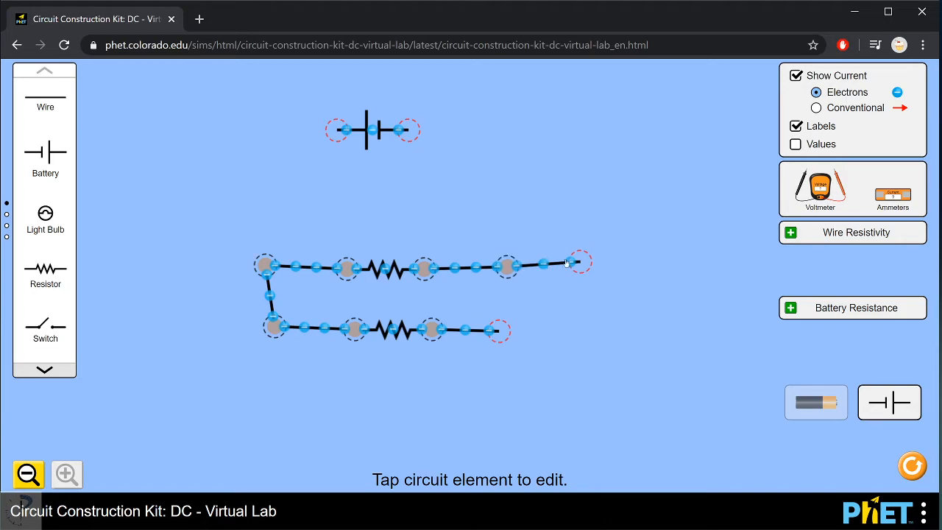
pyautogui.moveTo(577, 261); pyautogui.dragTo(504, 329)
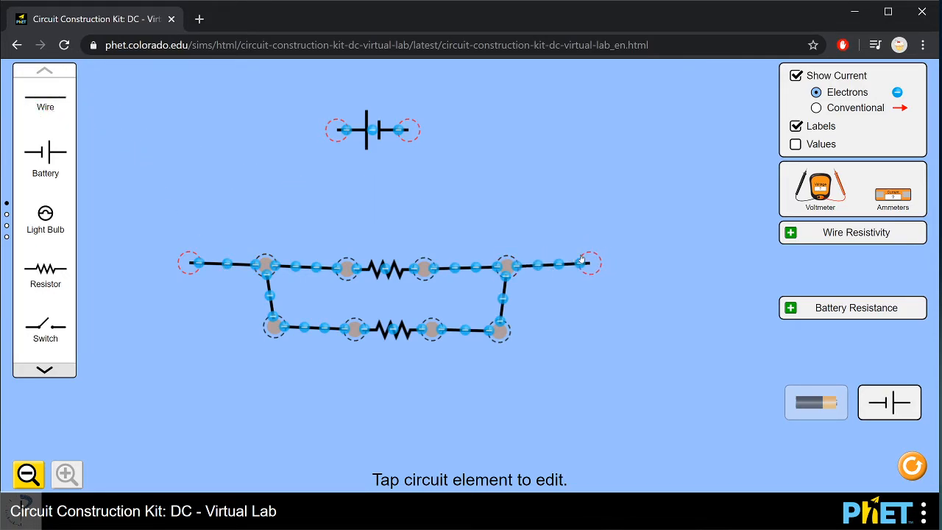
pyautogui.moveTo(589, 263); pyautogui.dragTo(409, 130)
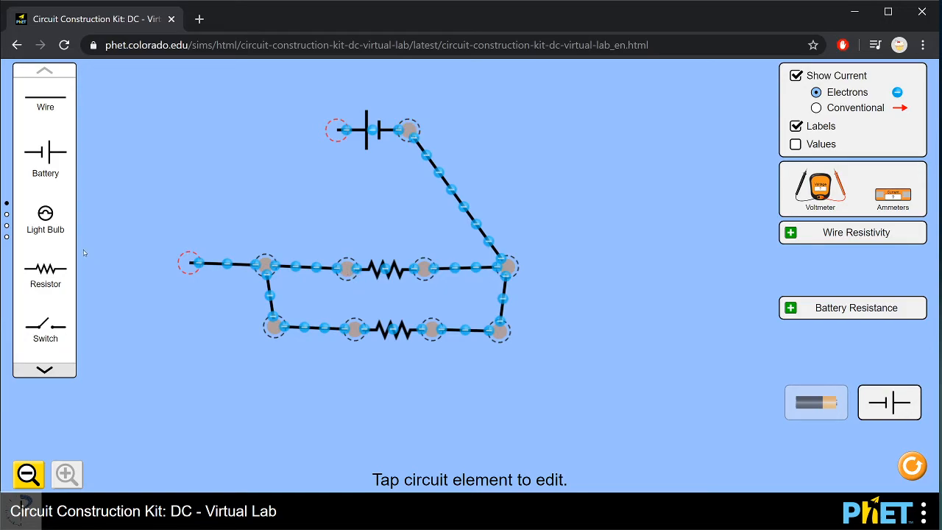
pyautogui.moveTo(91, 199)
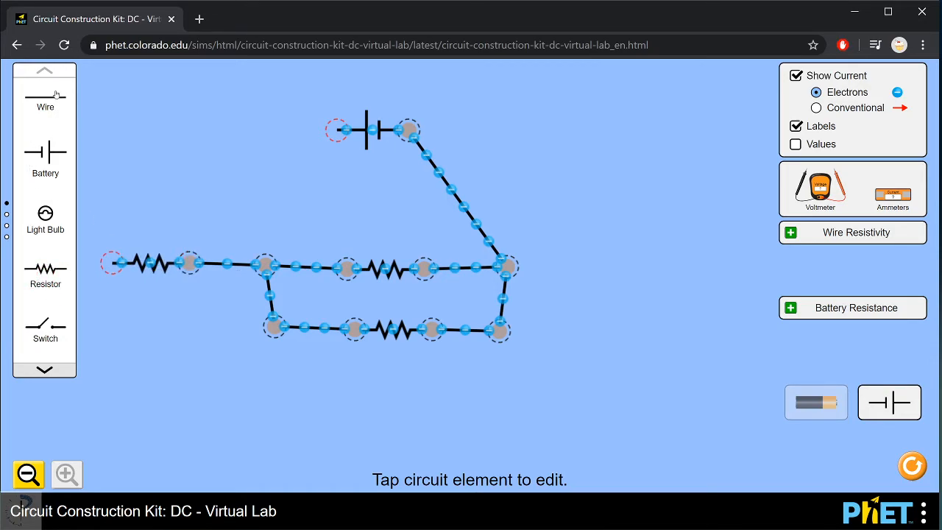
pyautogui.moveTo(335, 130); pyautogui.dragTo(103, 202)
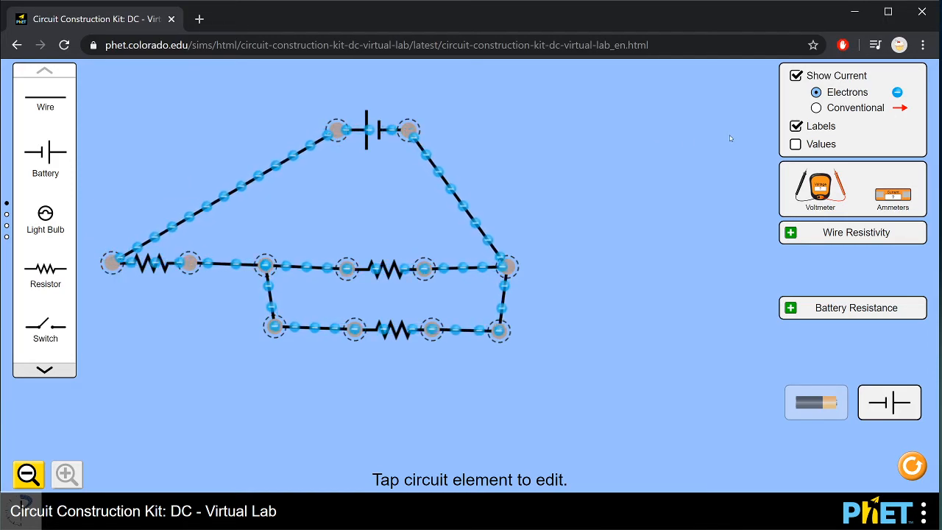
# - Show conventional current and raise the lower parallel resistor to 30 ohms
pyautogui.click(815, 108)
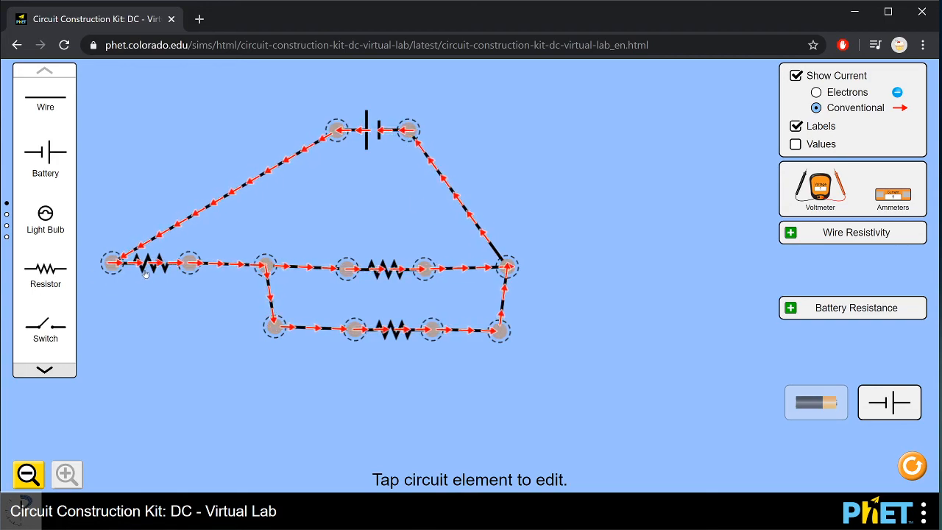
pyautogui.click(151, 262)
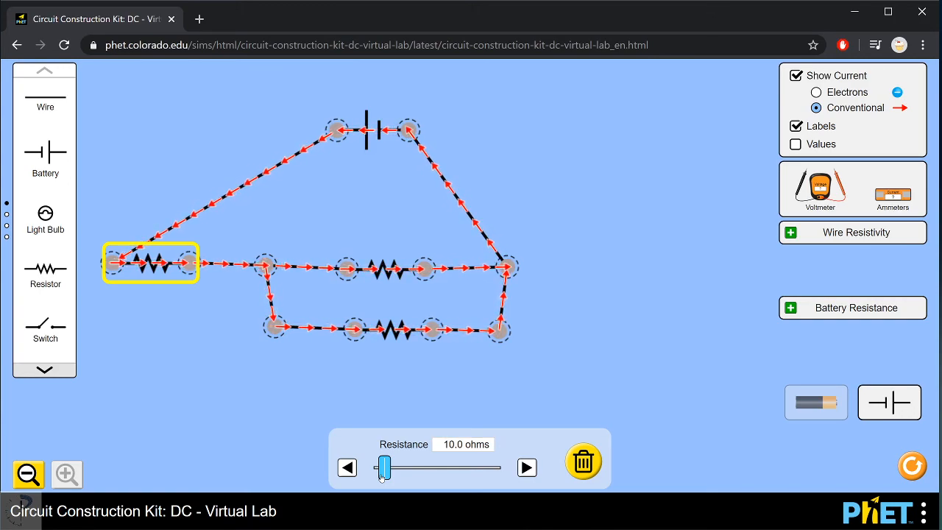
pyautogui.click(382, 266)
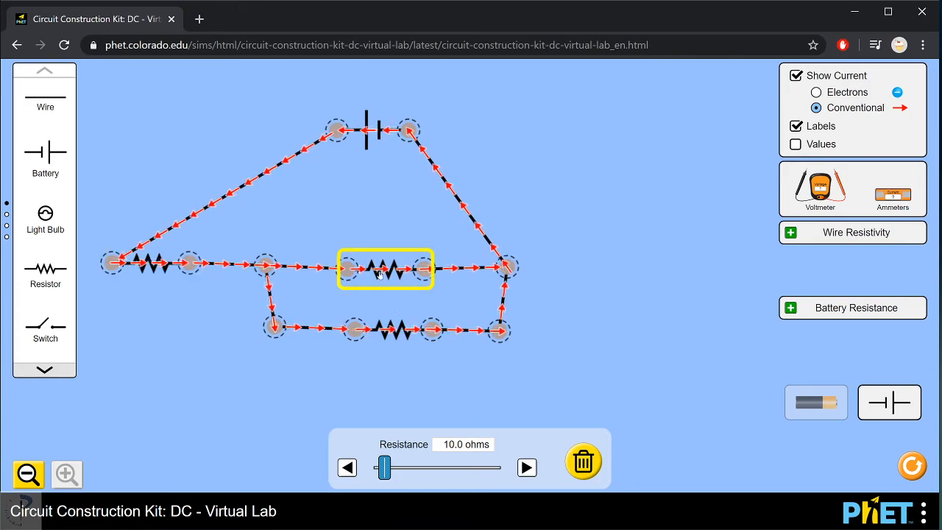
pyautogui.click(526, 467)
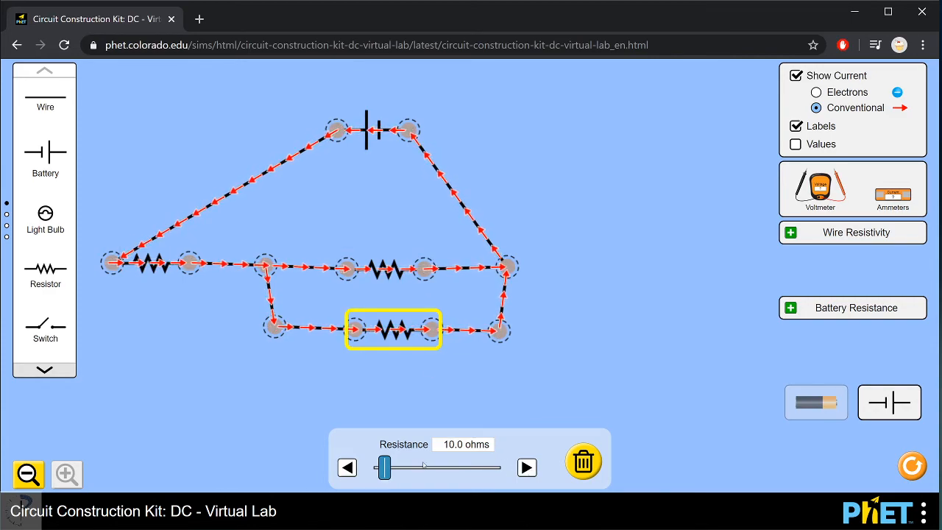
pyautogui.moveTo(384, 466); pyautogui.dragTo(401, 466)
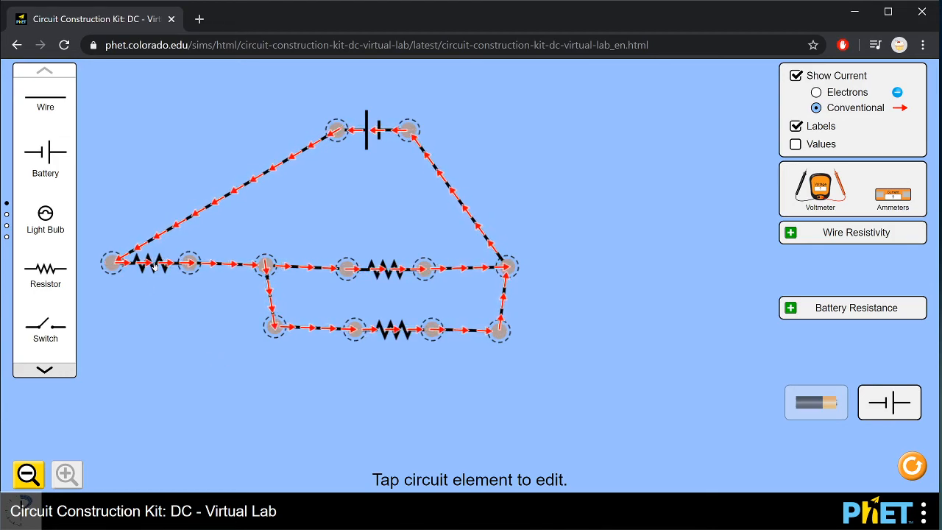
# - Recheck the resistor and confirm the battery's 9-volt voltage
pyautogui.click(151, 263)
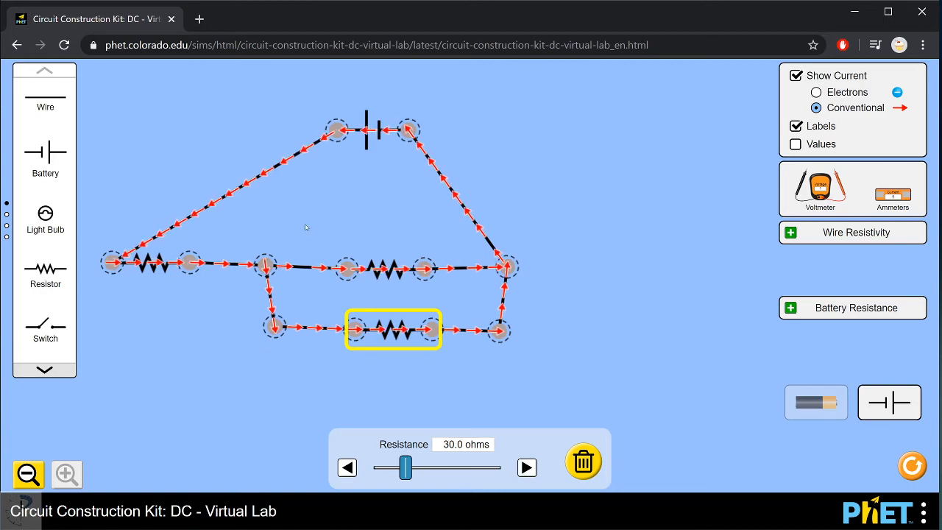
pyautogui.click(372, 130)
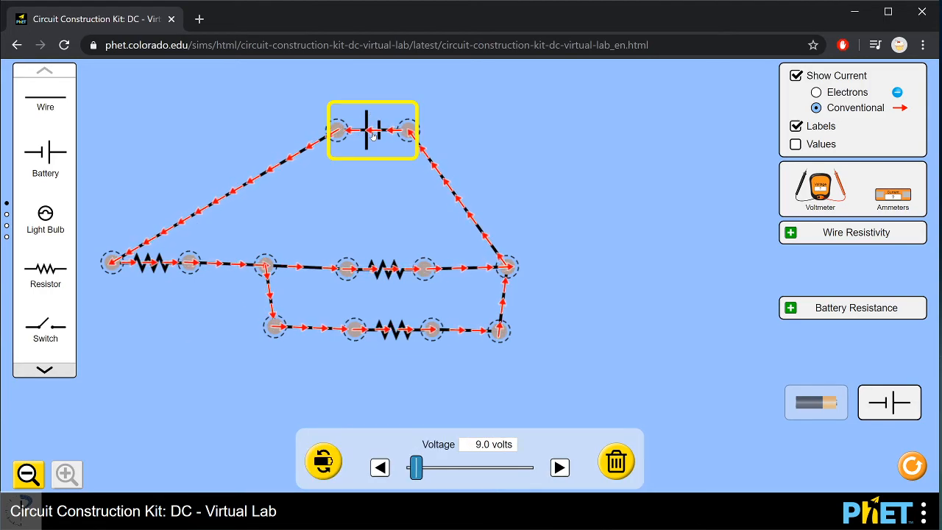
pyautogui.click(487, 140)
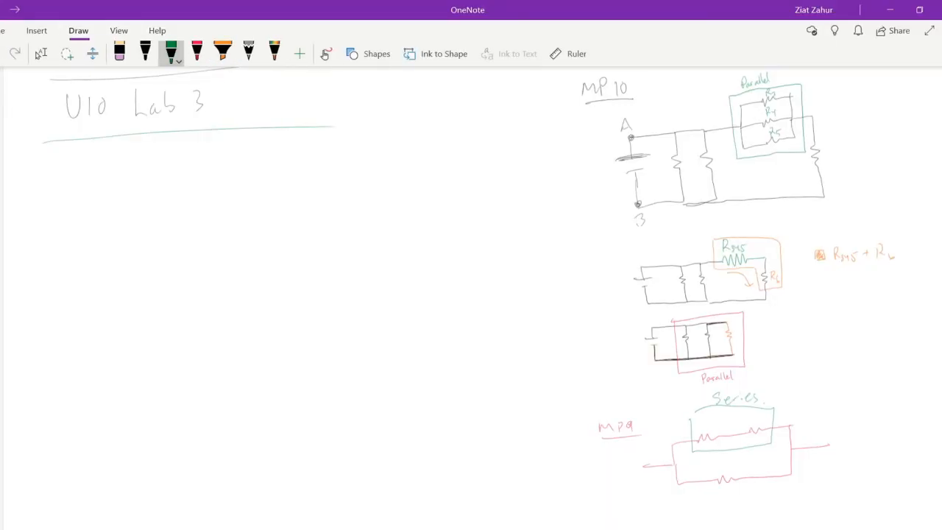
# - Draw circled A and circled V symbols, writing 'Ammeter' and beginning 'Voltmeter'
pyautogui.moveTo(155, 181); pyautogui.dragTo(173, 209)
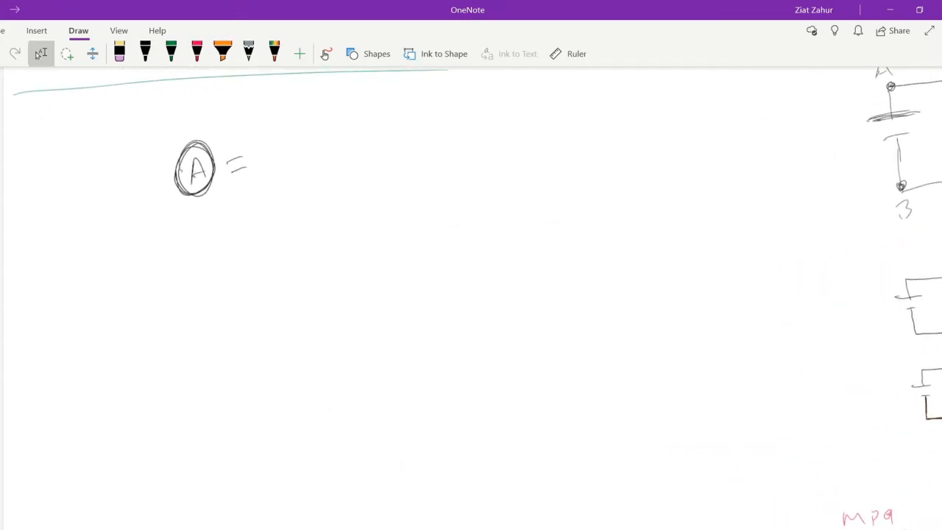
pyautogui.moveTo(204, 228); pyautogui.dragTo(197, 257)
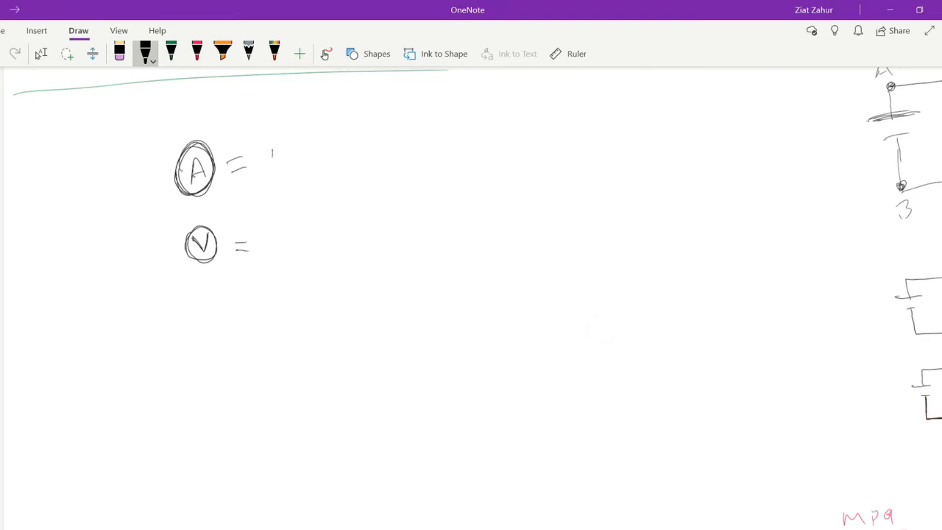
pyautogui.moveTo(272, 154); pyautogui.dragTo(324, 154)
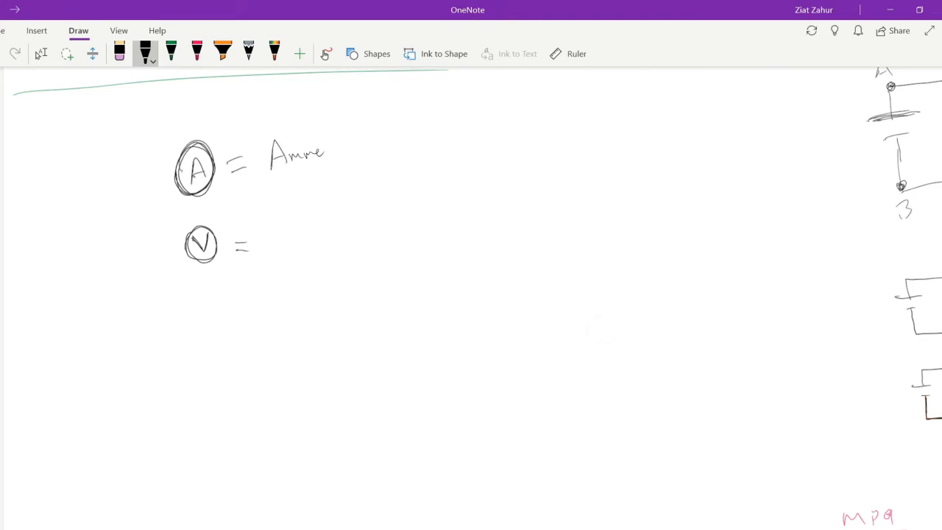
pyautogui.moveTo(323, 147); pyautogui.dragTo(350, 158)
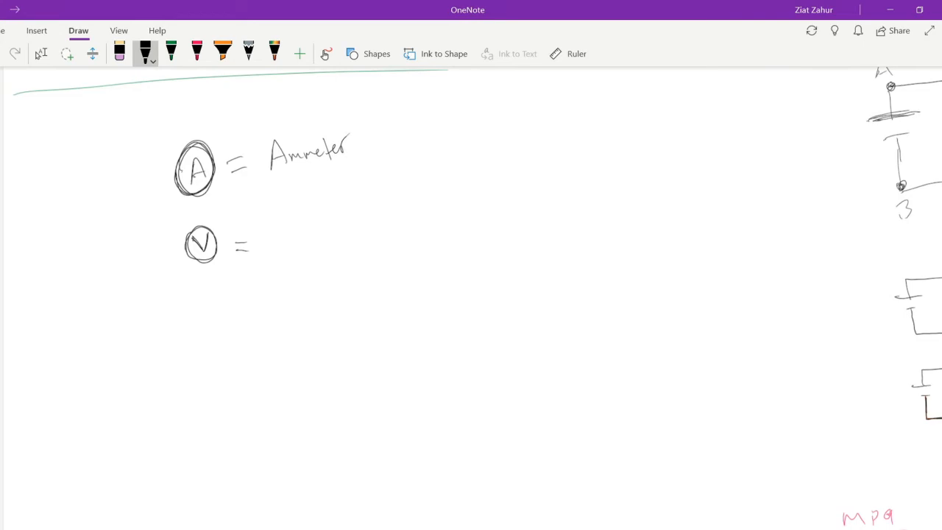
pyautogui.moveTo(278, 232); pyautogui.dragTo(300, 250)
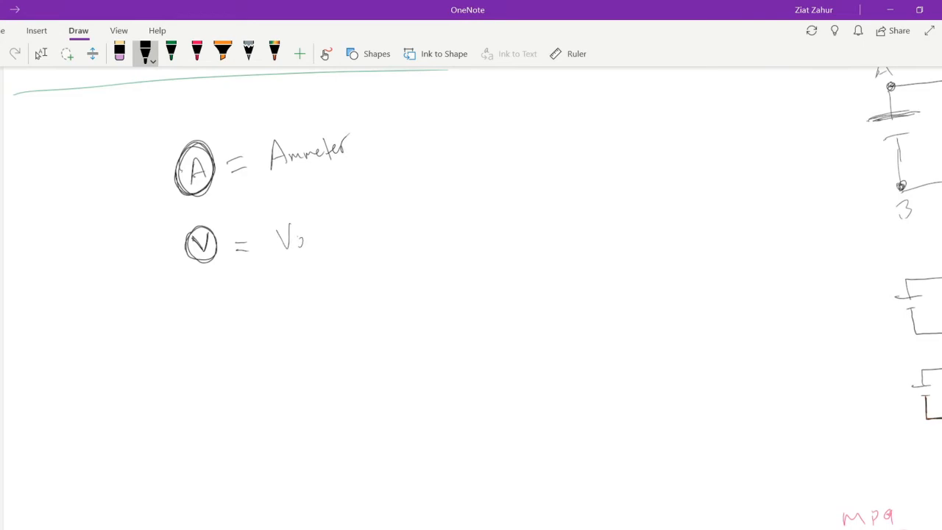
pyautogui.moveTo(278, 235); pyautogui.dragTo(341, 243)
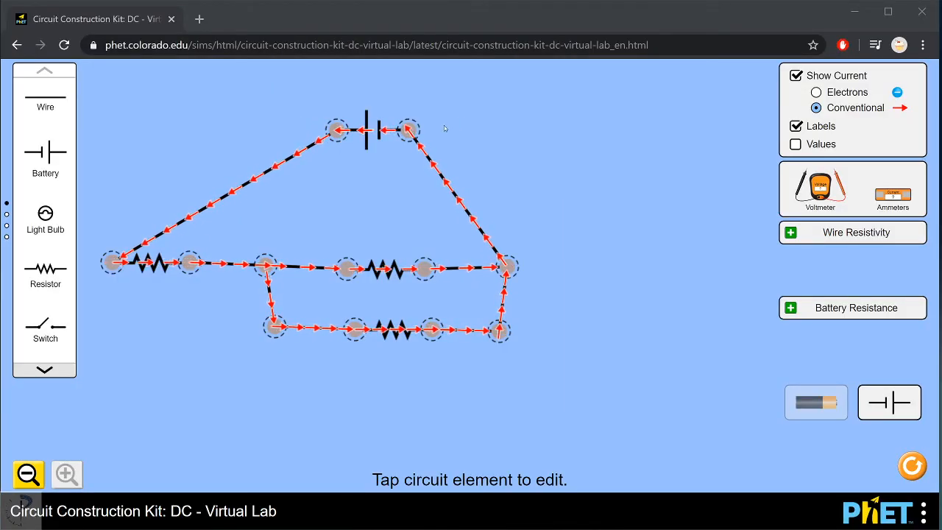
# - Cut the wire at the battery's right terminal and insert an ammeter there
pyautogui.click(408, 130)
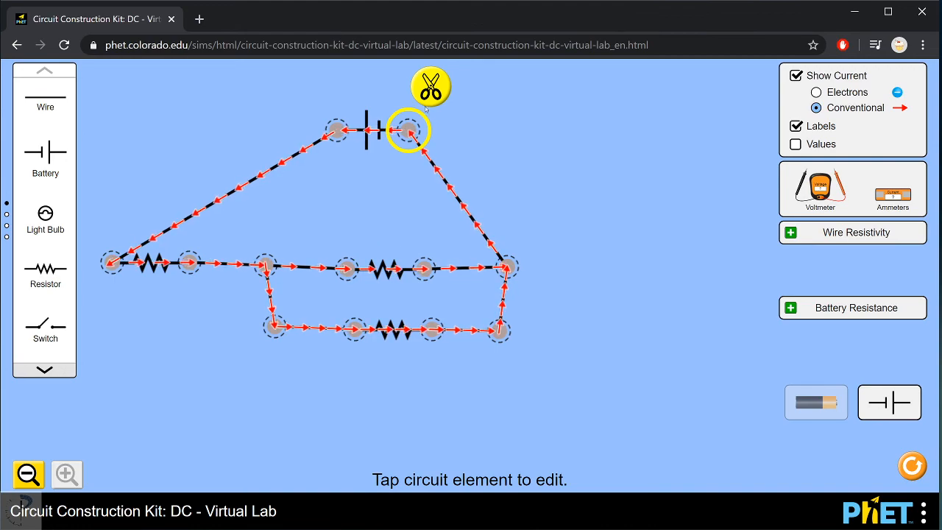
pyautogui.click(430, 87)
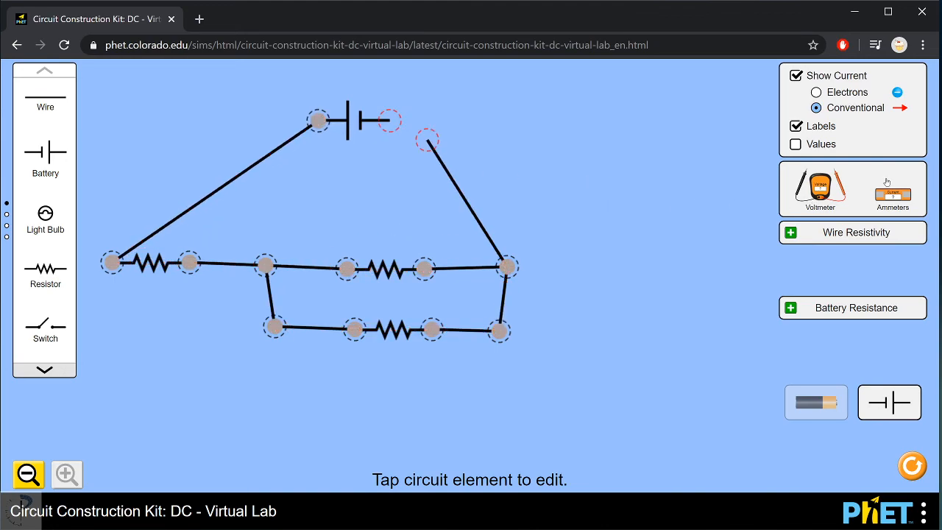
pyautogui.click(427, 140)
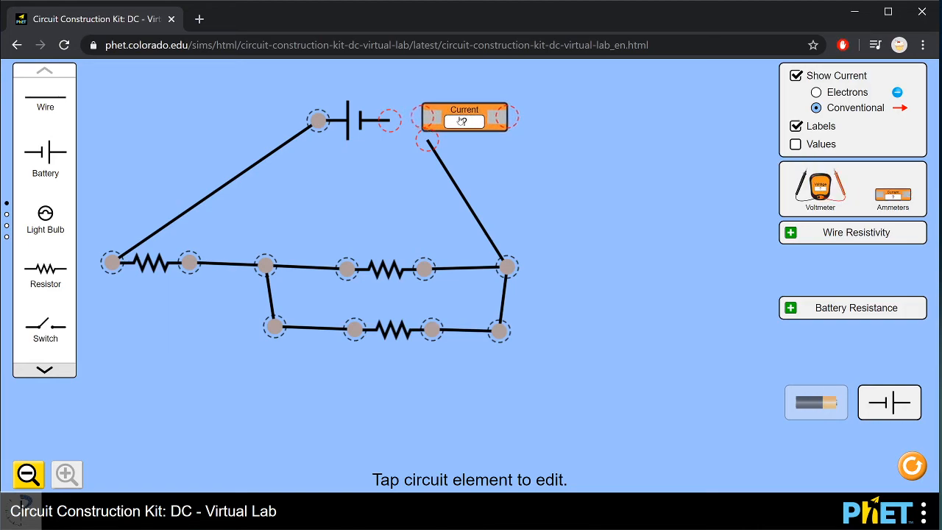
pyautogui.moveTo(463, 116); pyautogui.dragTo(432, 114)
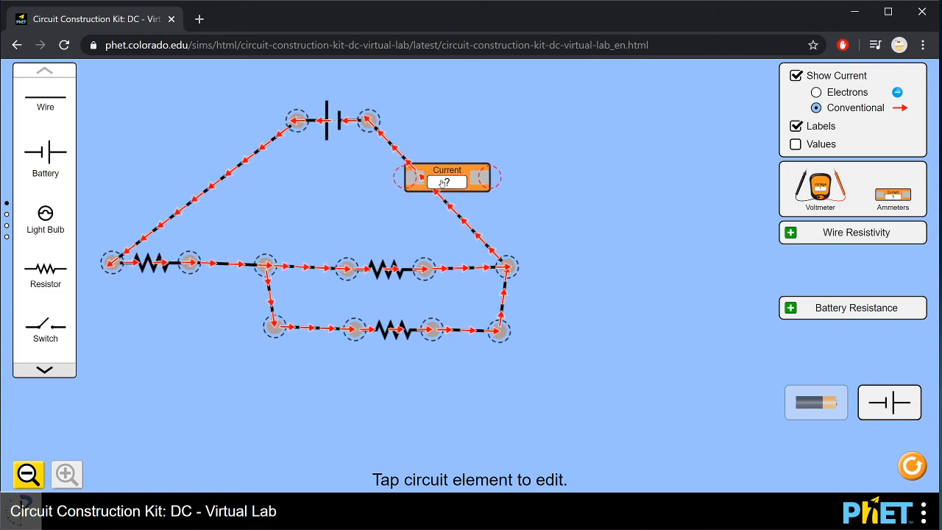
# - Move the ammeter onto the free end of the left battery wire
pyautogui.moveTo(447, 176); pyautogui.dragTo(145, 334)
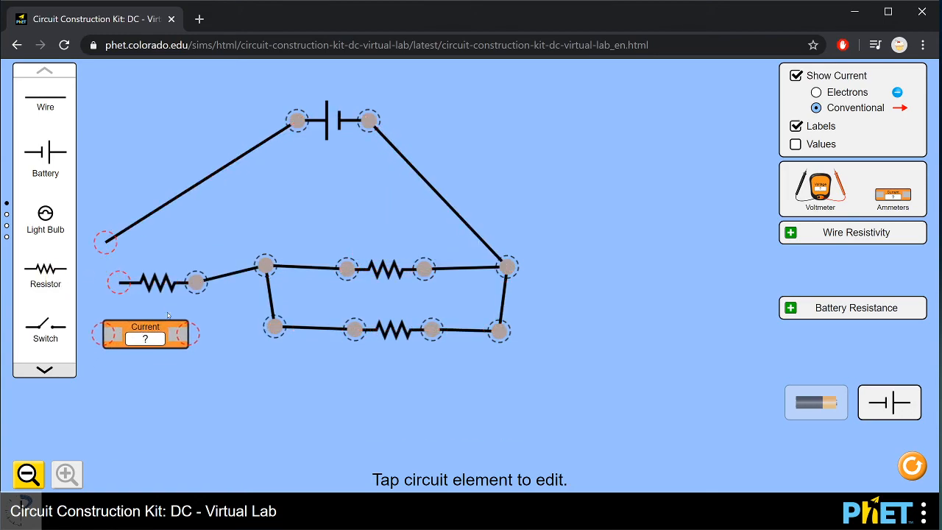
pyautogui.moveTo(145, 333); pyautogui.dragTo(147, 243)
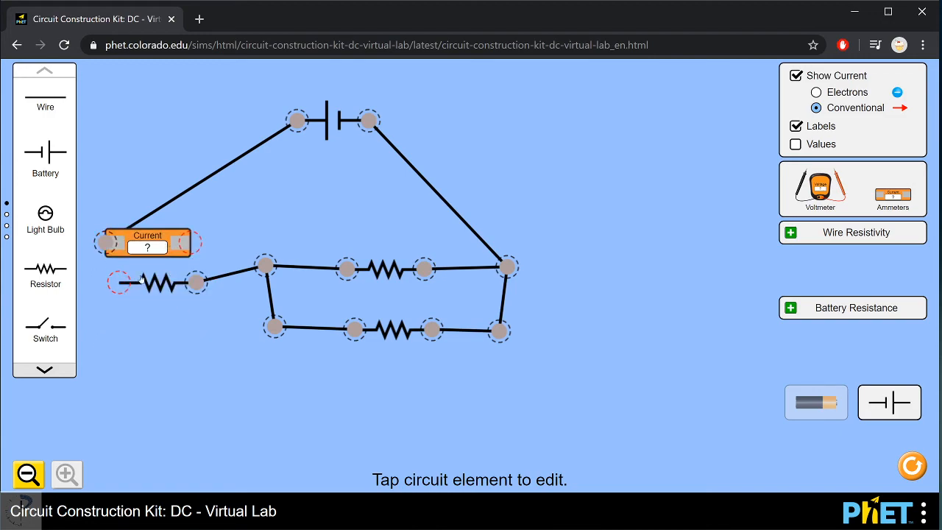
pyautogui.moveTo(195, 282); pyautogui.dragTo(265, 262)
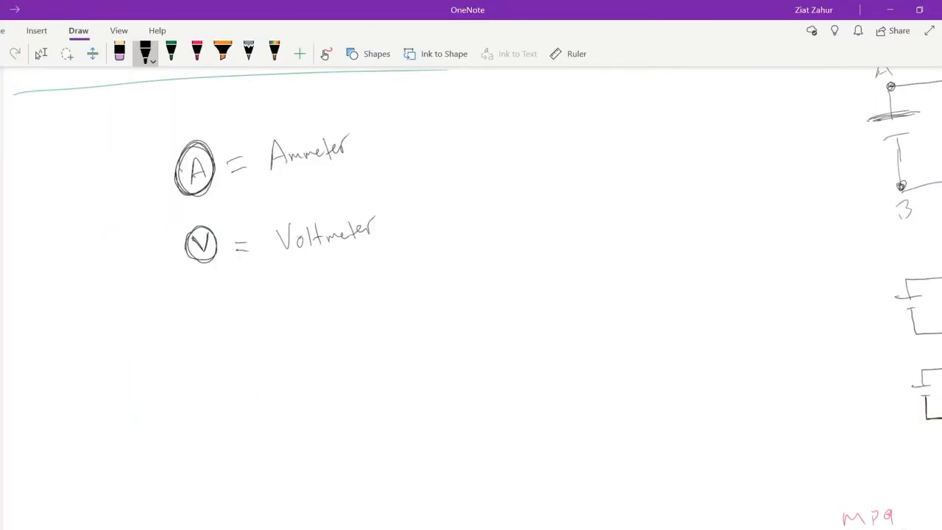
# - Handwrite 'Itot = I' below the ammeter and voltmeter notes
pyautogui.moveTo(298, 364); pyautogui.dragTo(361, 404)
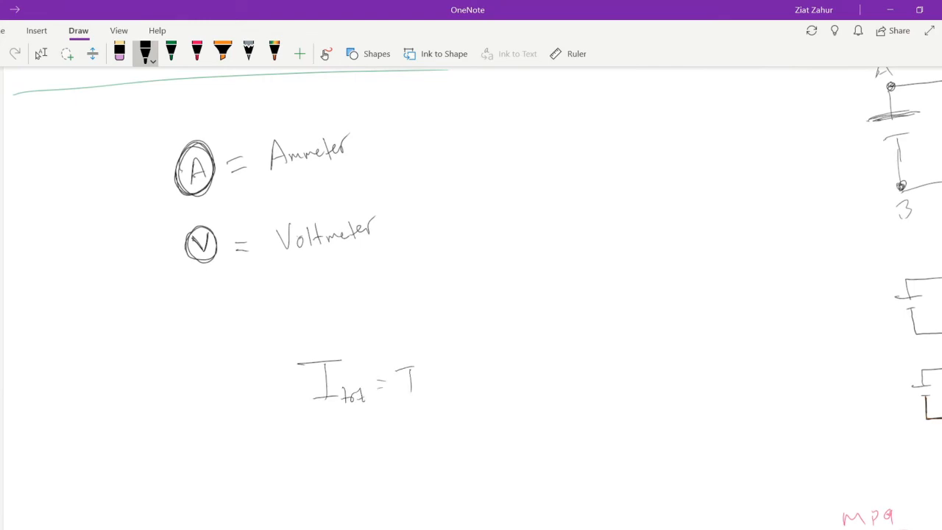
pyautogui.moveTo(409, 371); pyautogui.dragTo(416, 401)
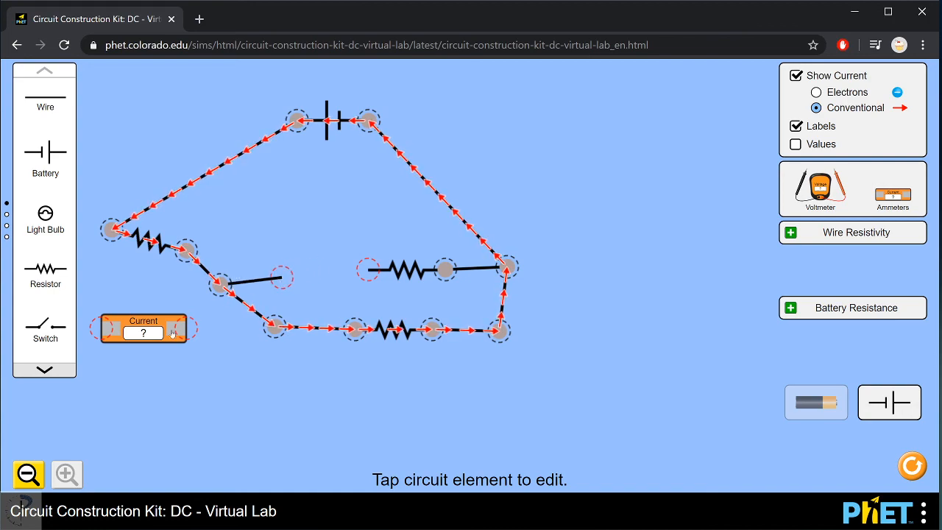
# - Drag the ammeter onto the disconnected upper resistor's free end
pyautogui.moveTo(143, 328); pyautogui.dragTo(335, 250)
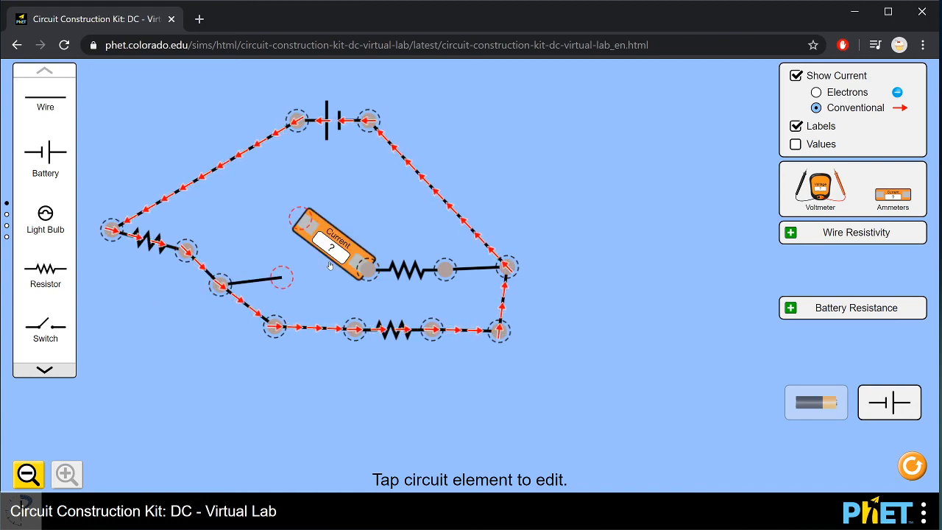